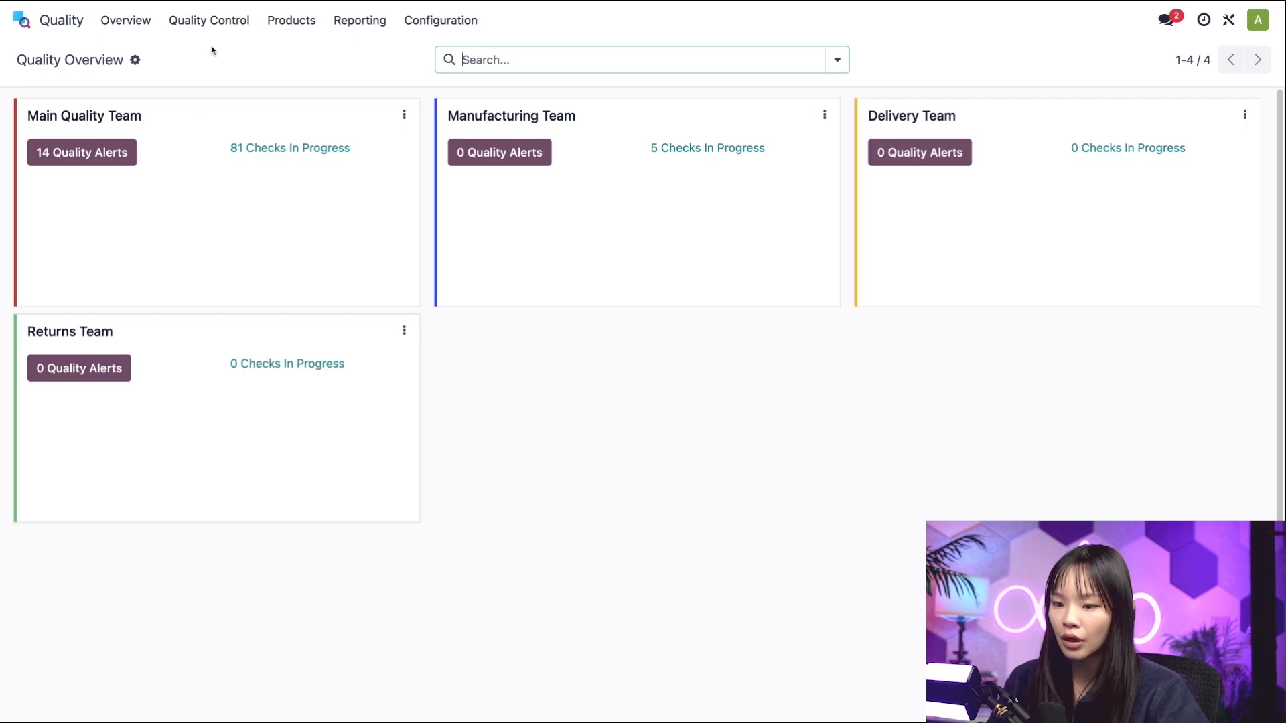
Step: Start a new control point from the Quality Control > Control Points list
{"action": "left_click", "coordinate": [209, 20]}
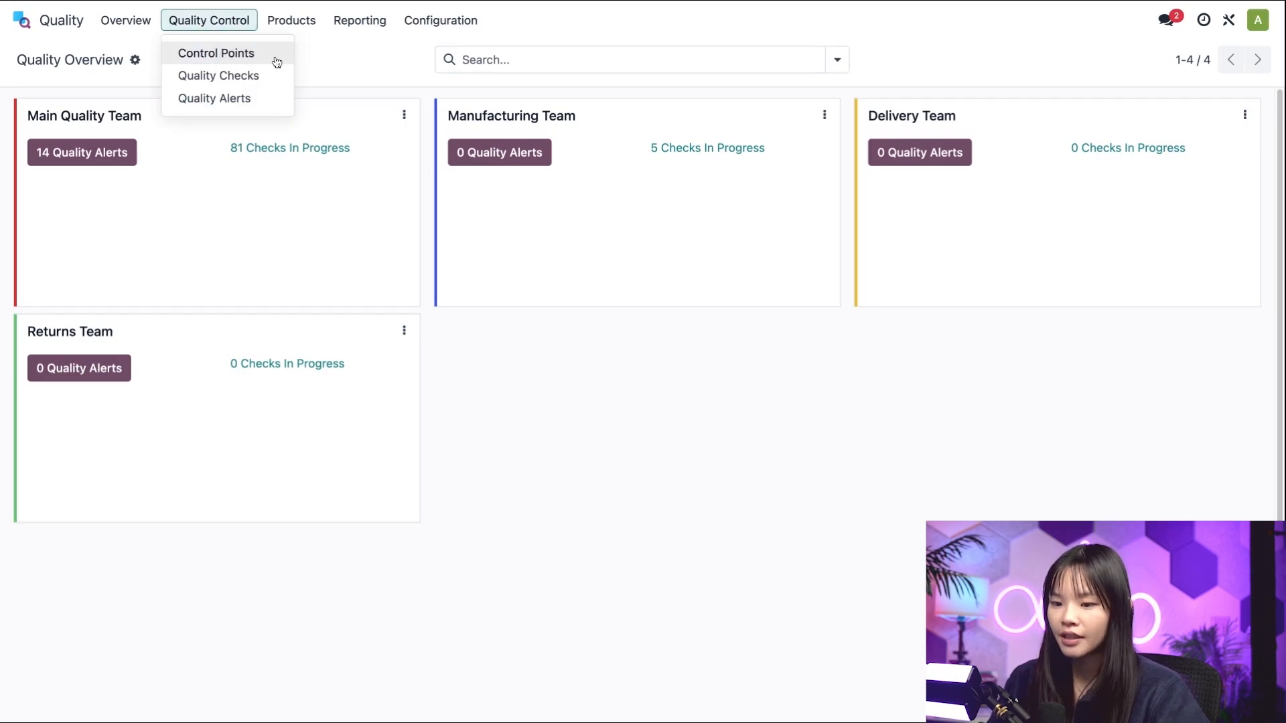
{"action": "left_click", "coordinate": [216, 53]}
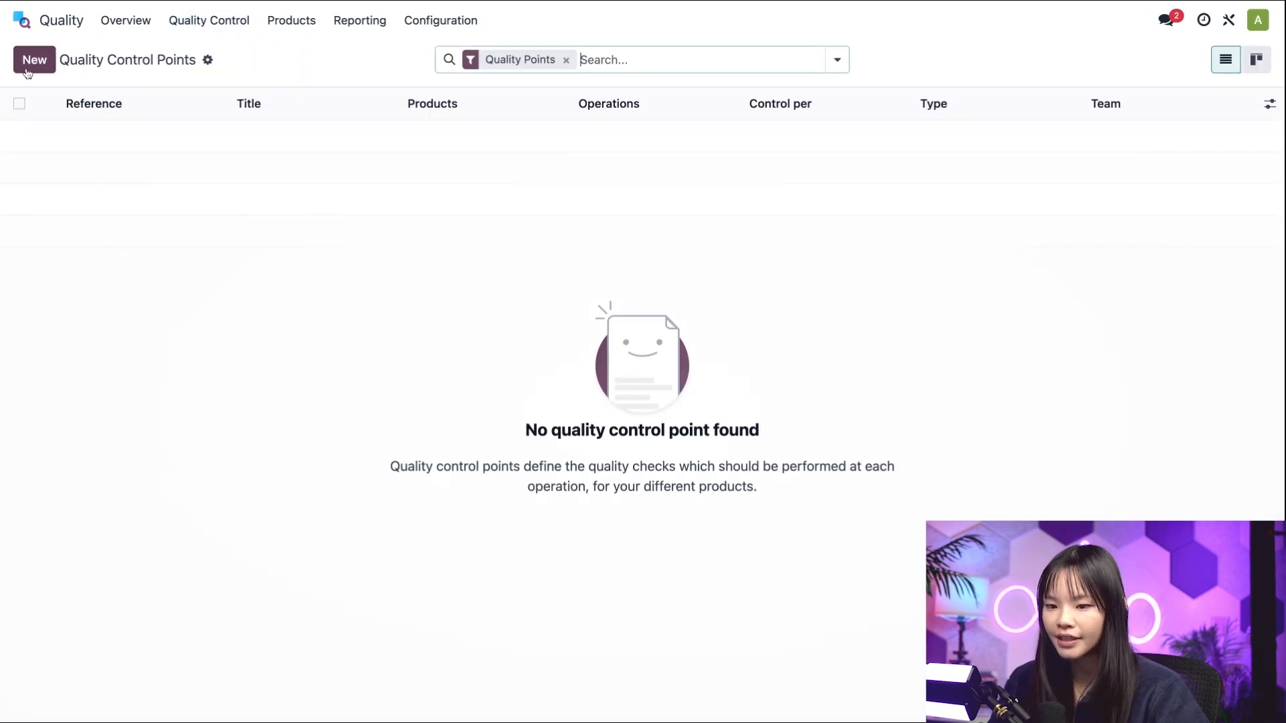
{"action": "left_click", "coordinate": [33, 59]}
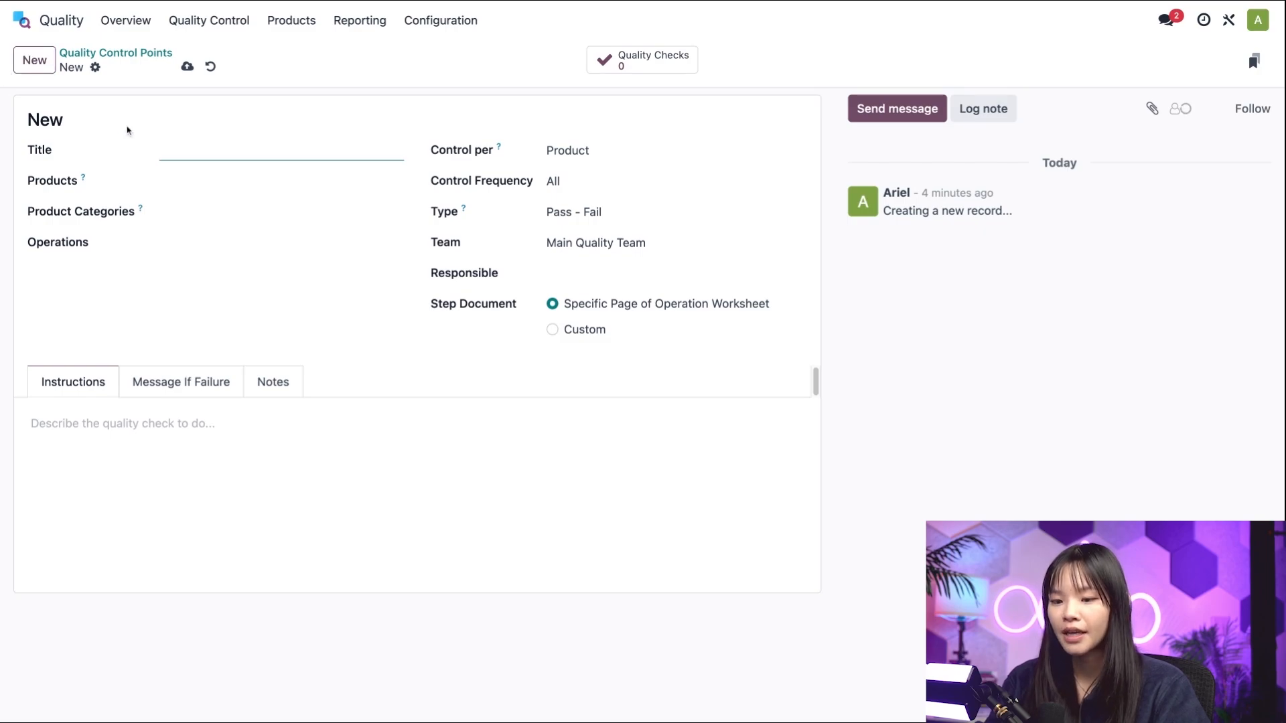
Step: Title the control point 'Dining Table Assembly' and add the Dining Table product
{"action": "type", "text": "Din"}
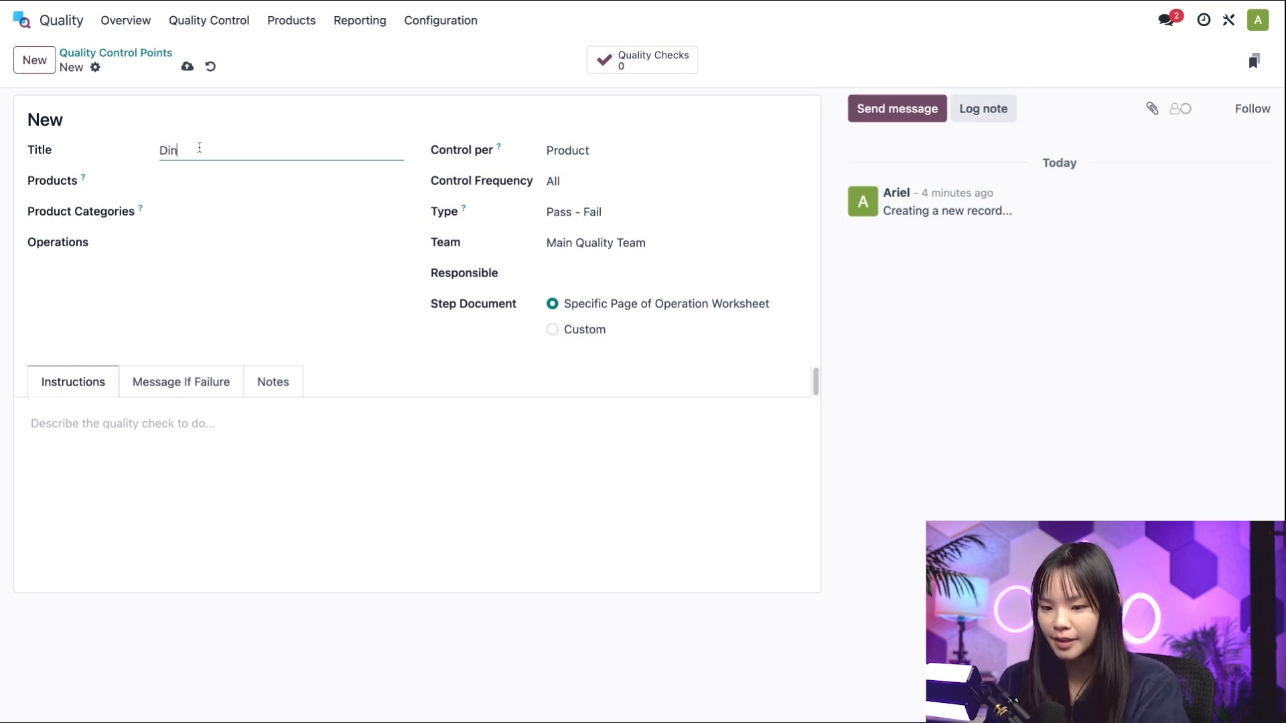
{"action": "type", "text": "ing Table"}
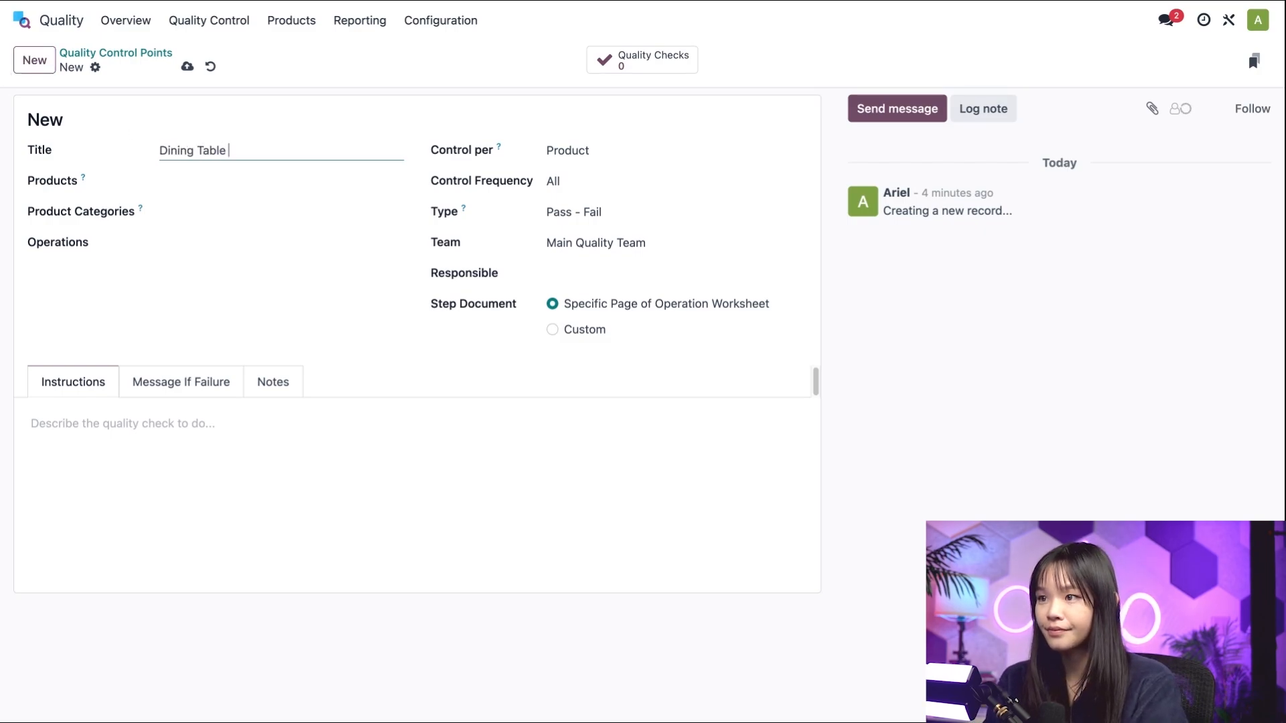
{"action": "type", "text": "Assem"}
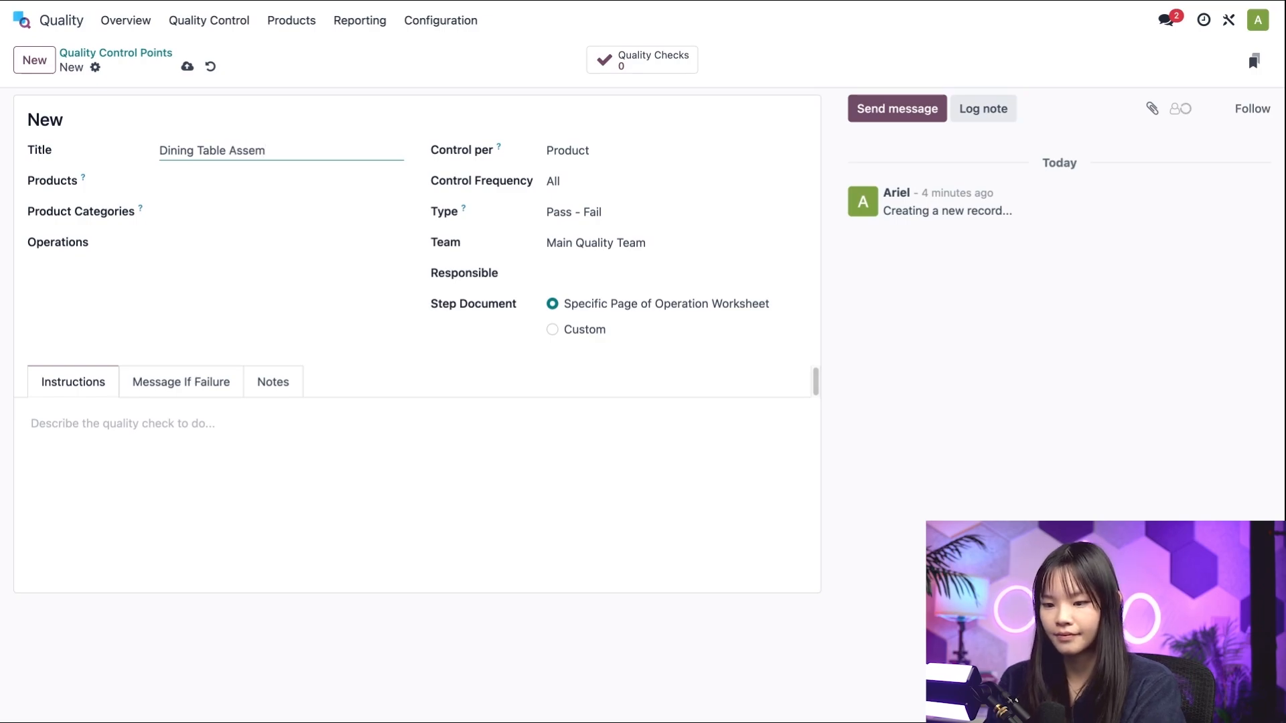
{"action": "type", "text": "bly"}
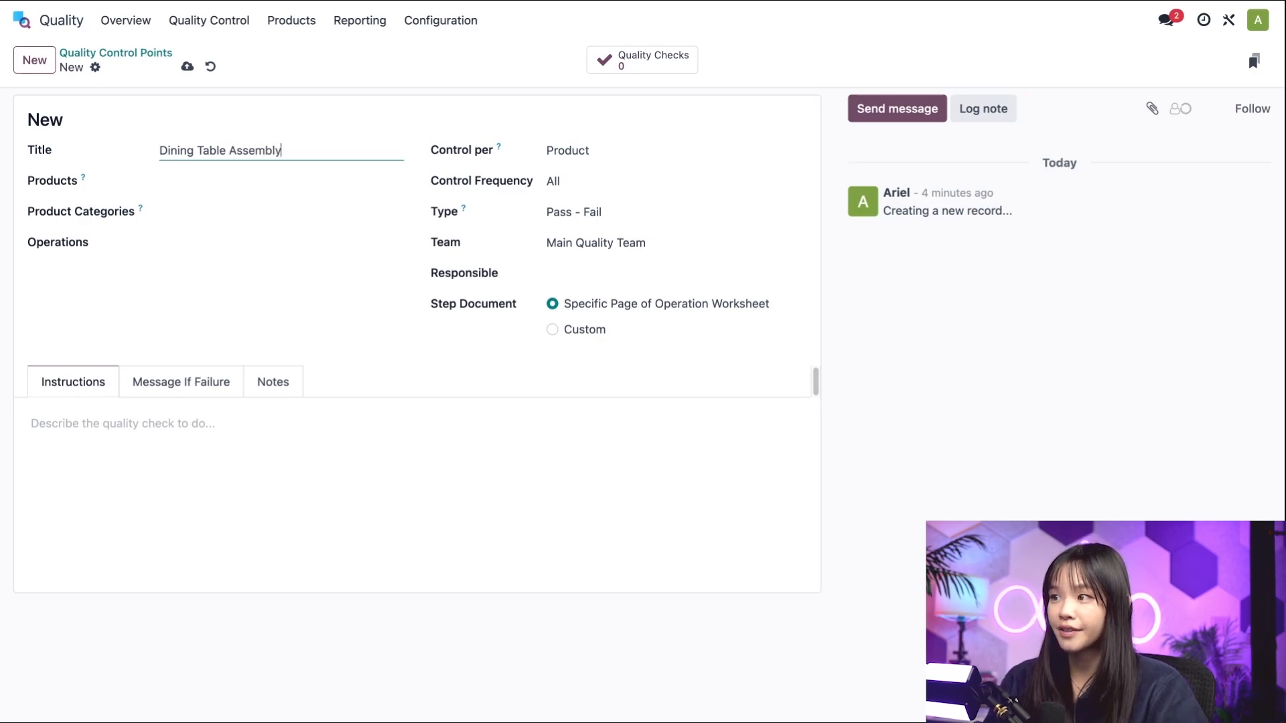
{"action": "left_click", "coordinate": [278, 181]}
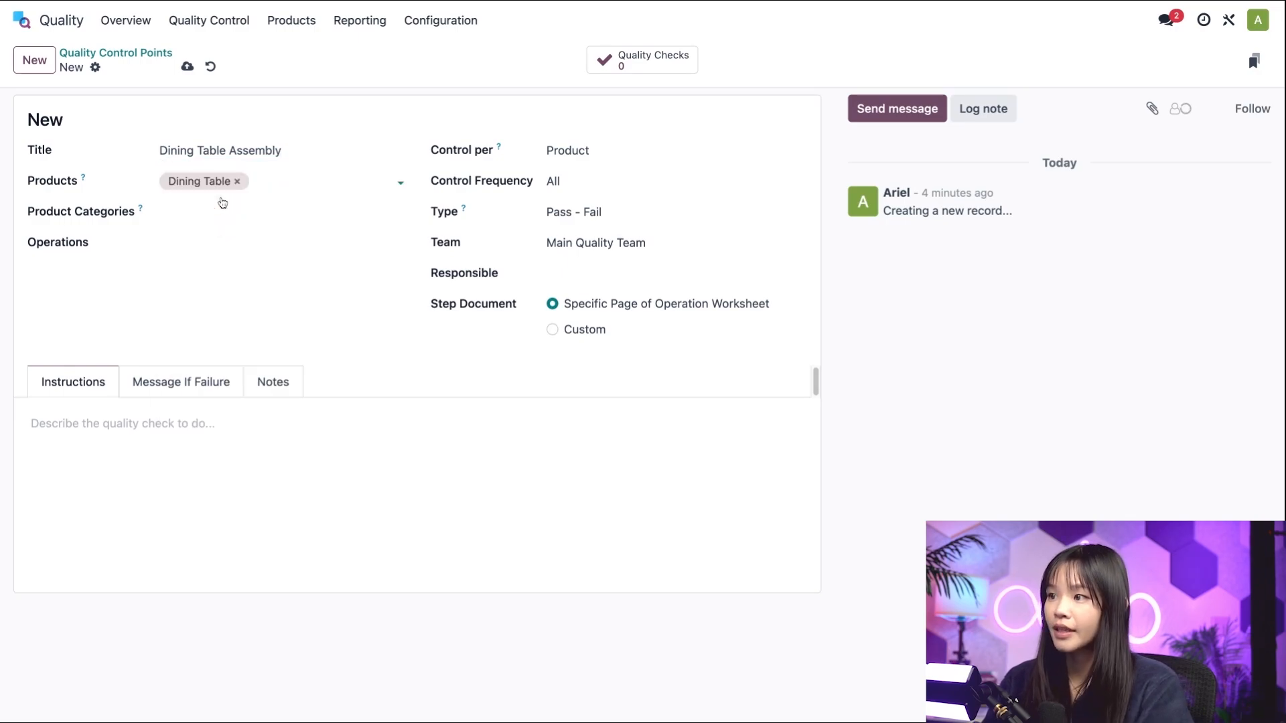
{"action": "mouse_move", "coordinate": [223, 202]}
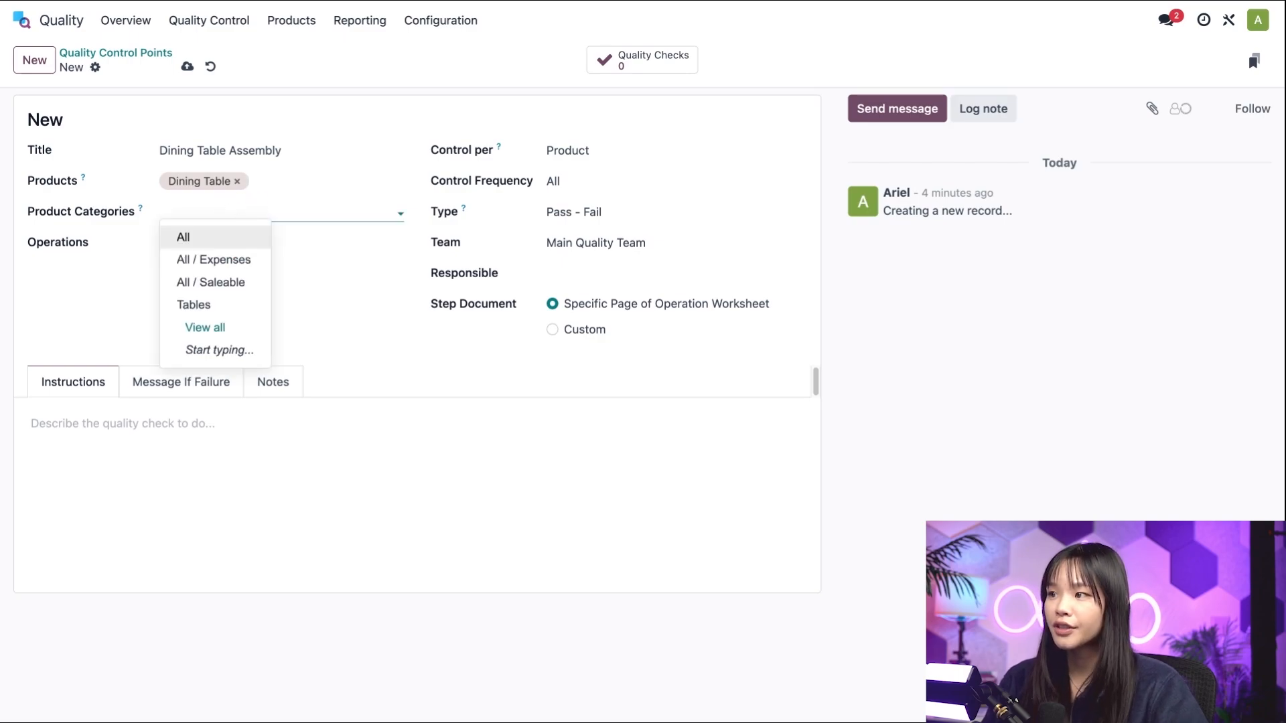
{"action": "mouse_move", "coordinate": [194, 304]}
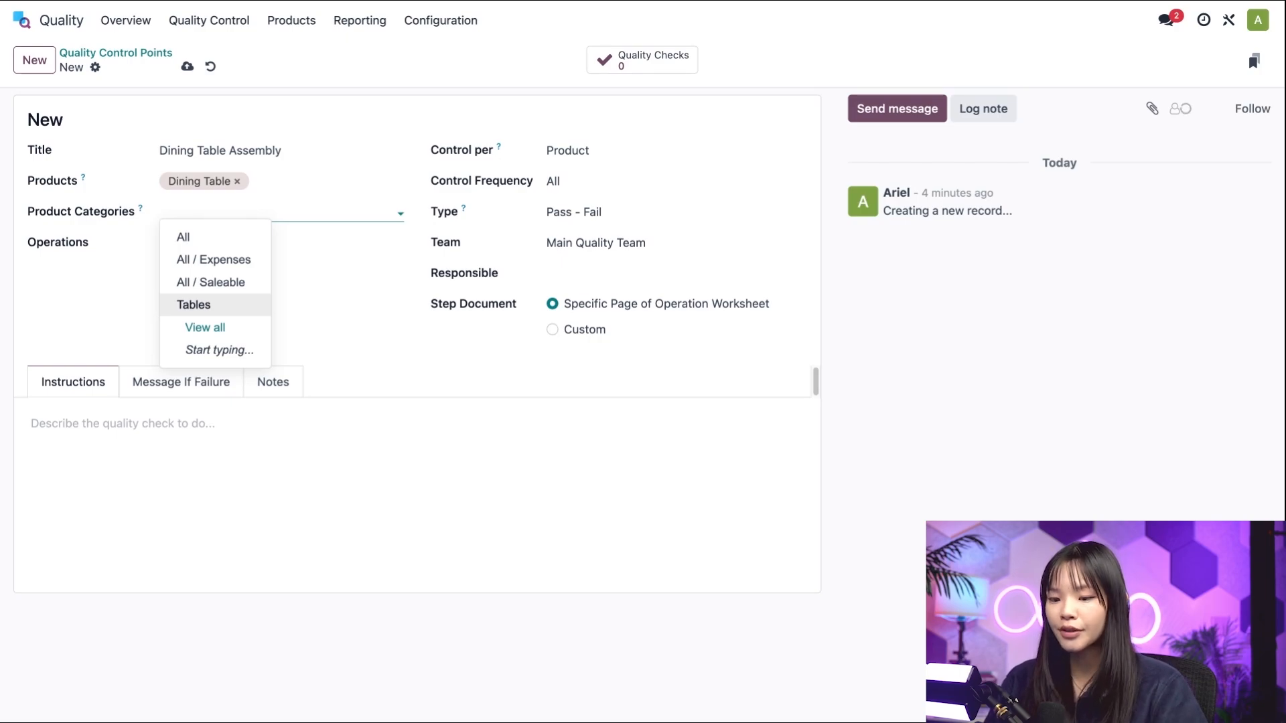
{"action": "mouse_move", "coordinate": [229, 316]}
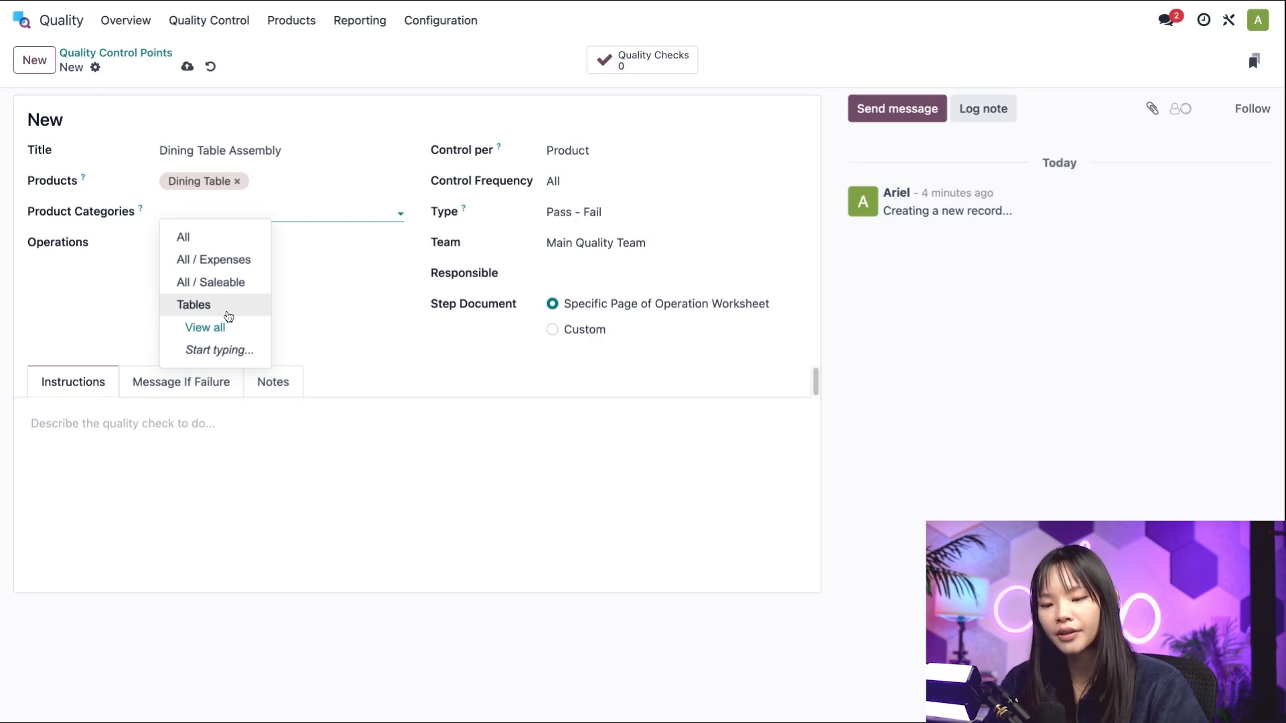
{"action": "left_click", "coordinate": [113, 323]}
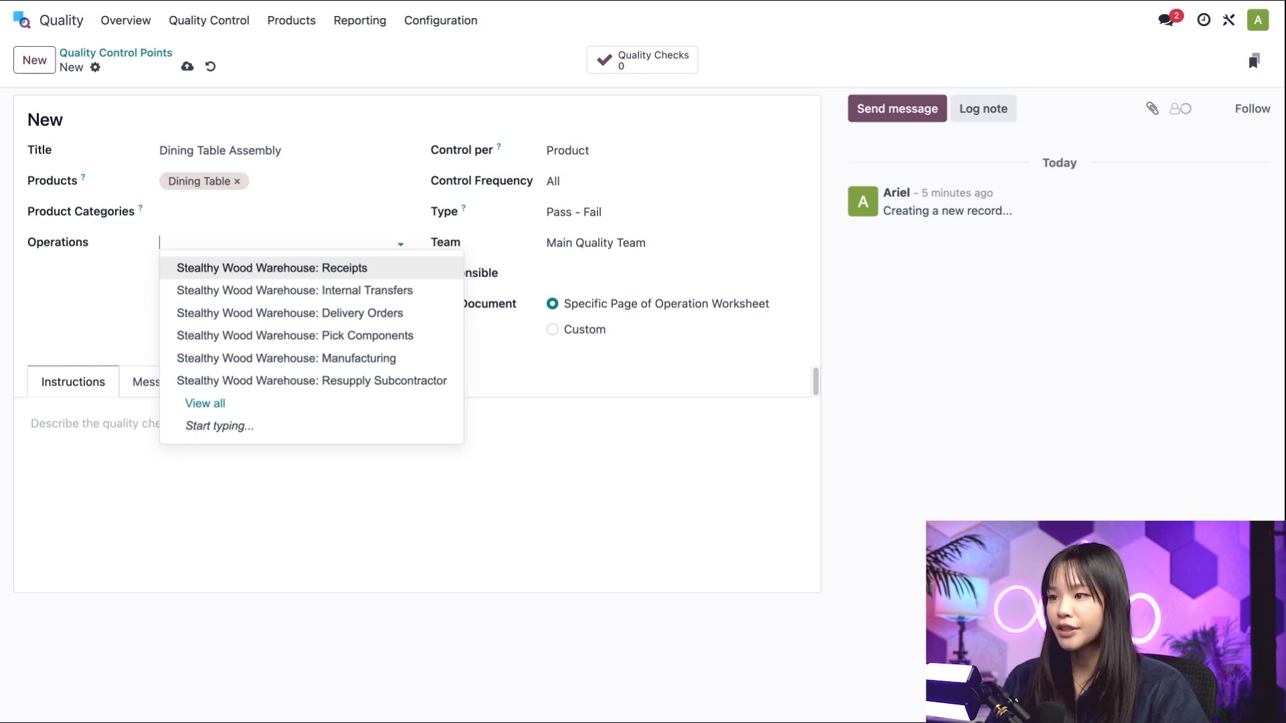
{"action": "mouse_move", "coordinate": [293, 335]}
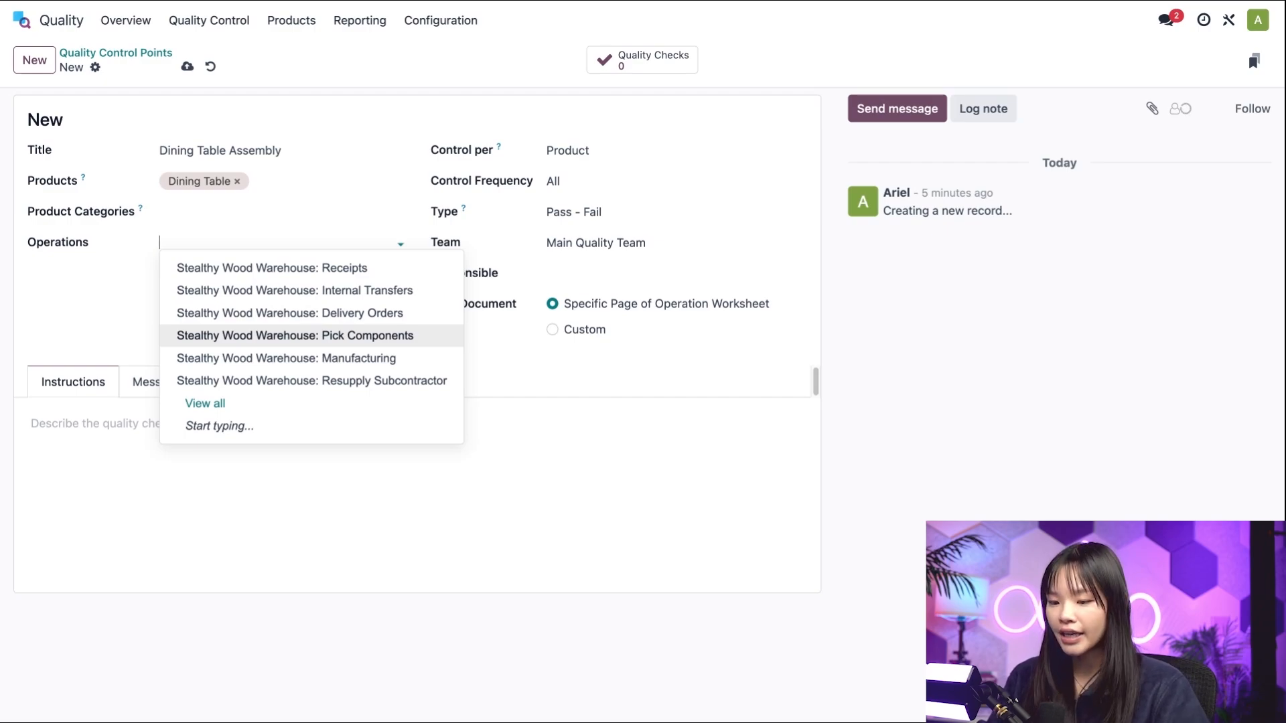
{"action": "mouse_move", "coordinate": [286, 359]}
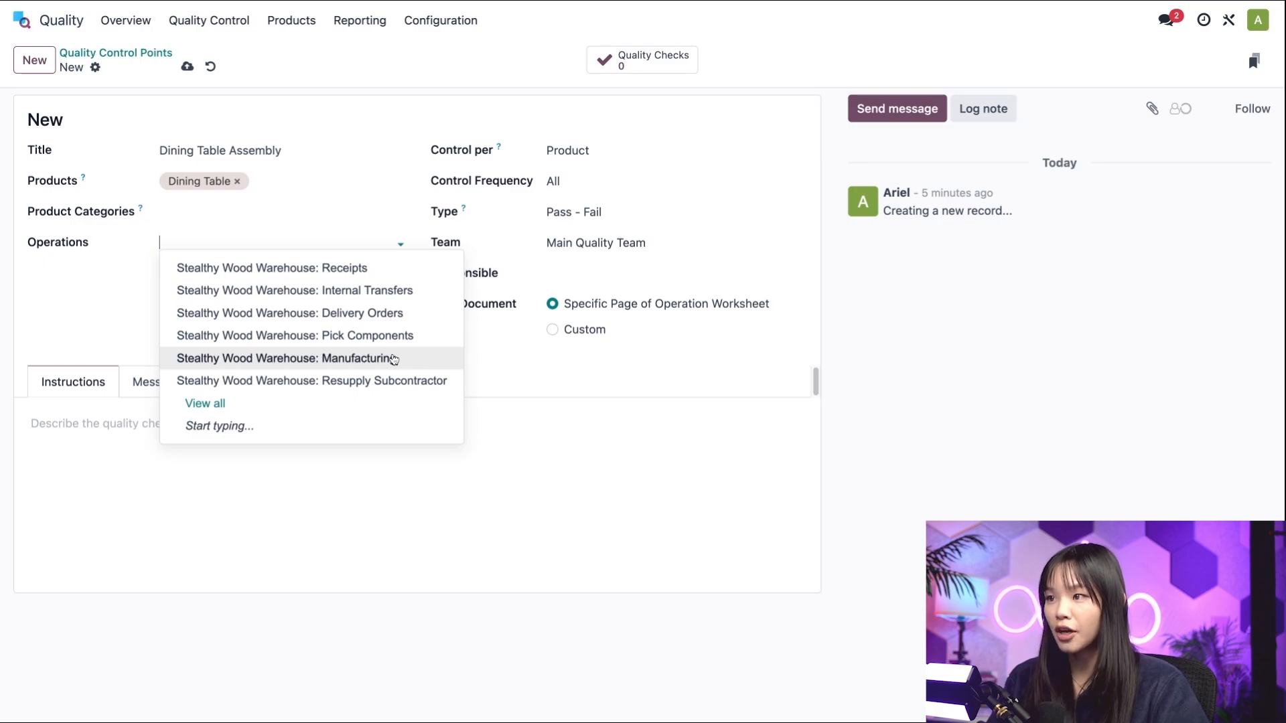
Step: Apply it to 'Stealthy Wood Warehouse: Manufacturing' with Assemble Table as the work order operation
{"action": "left_click", "coordinate": [285, 358]}
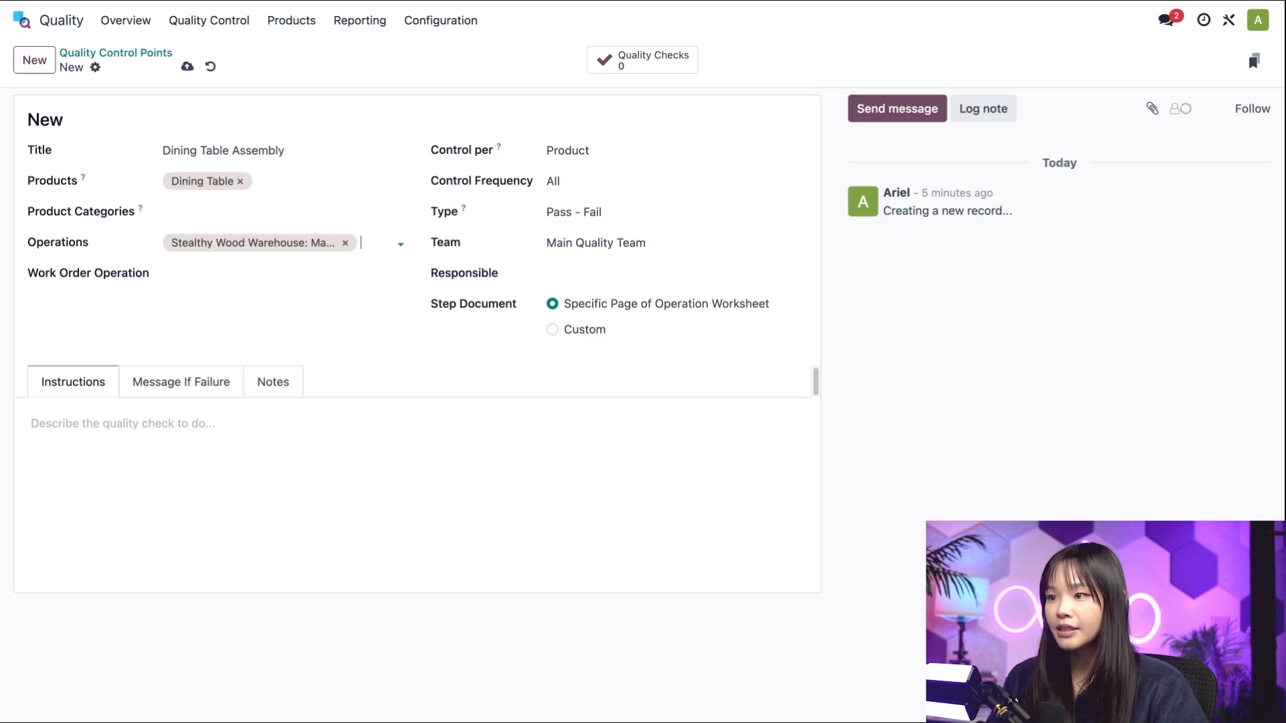
{"action": "mouse_move", "coordinate": [265, 297]}
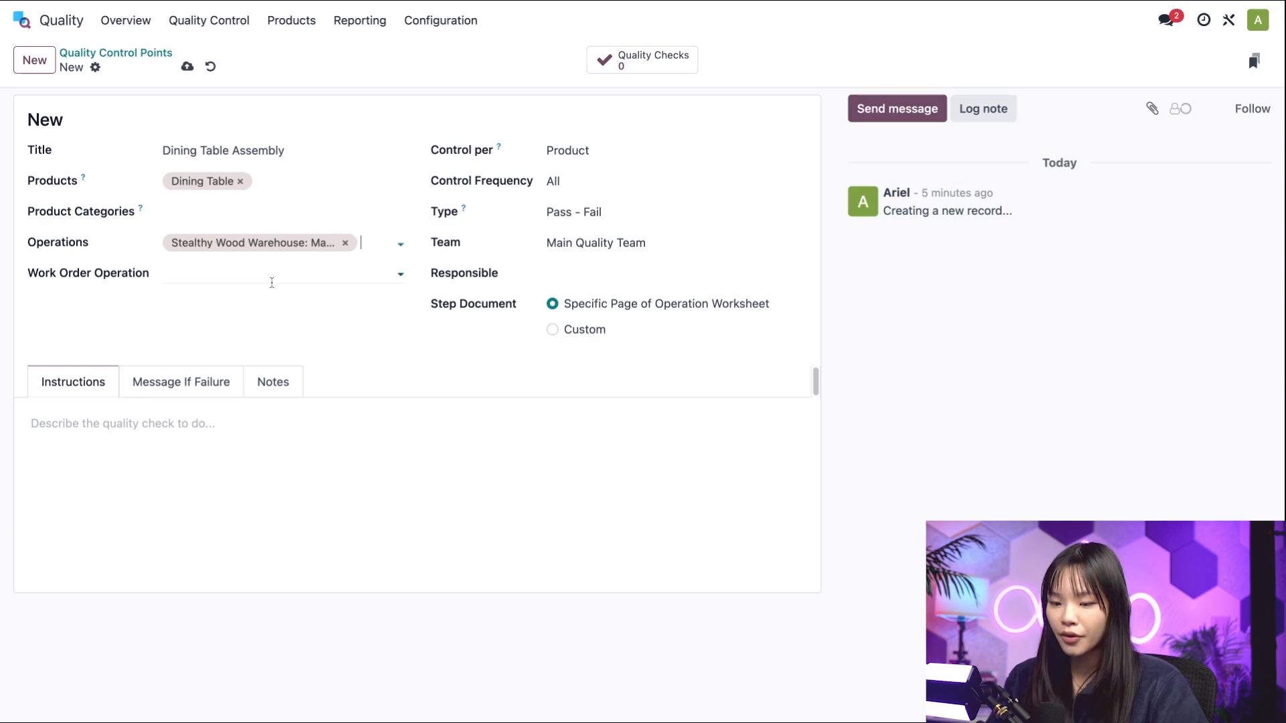
{"action": "left_click", "coordinate": [282, 273]}
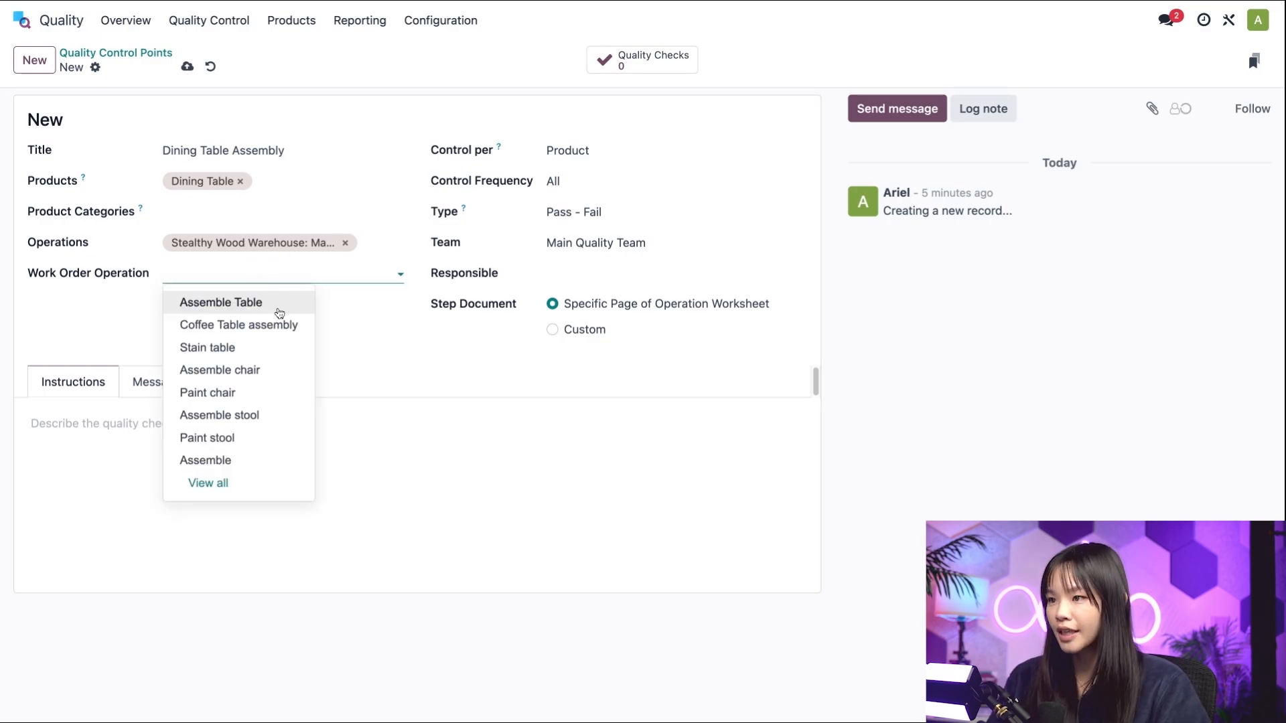
{"action": "left_click", "coordinate": [221, 301]}
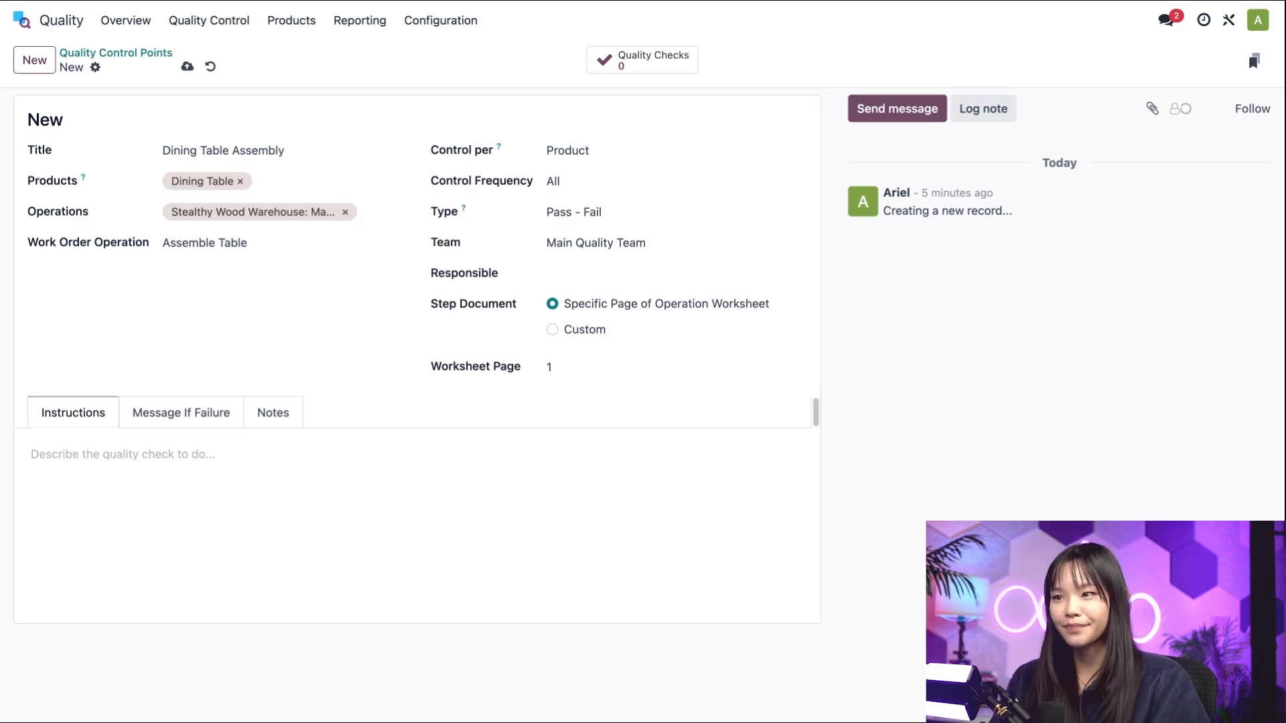
Step: Set Control per to Quantity instead of Product
{"action": "left_click", "coordinate": [672, 150]}
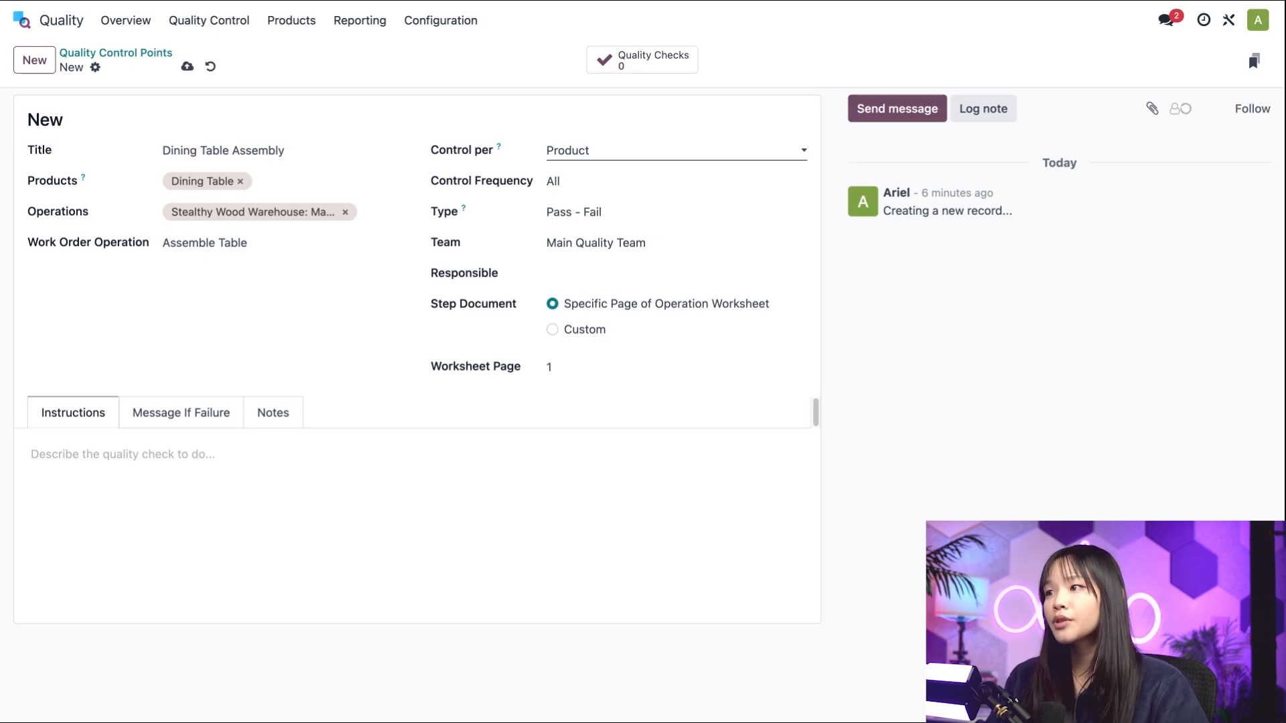
{"action": "mouse_move", "coordinate": [649, 155]}
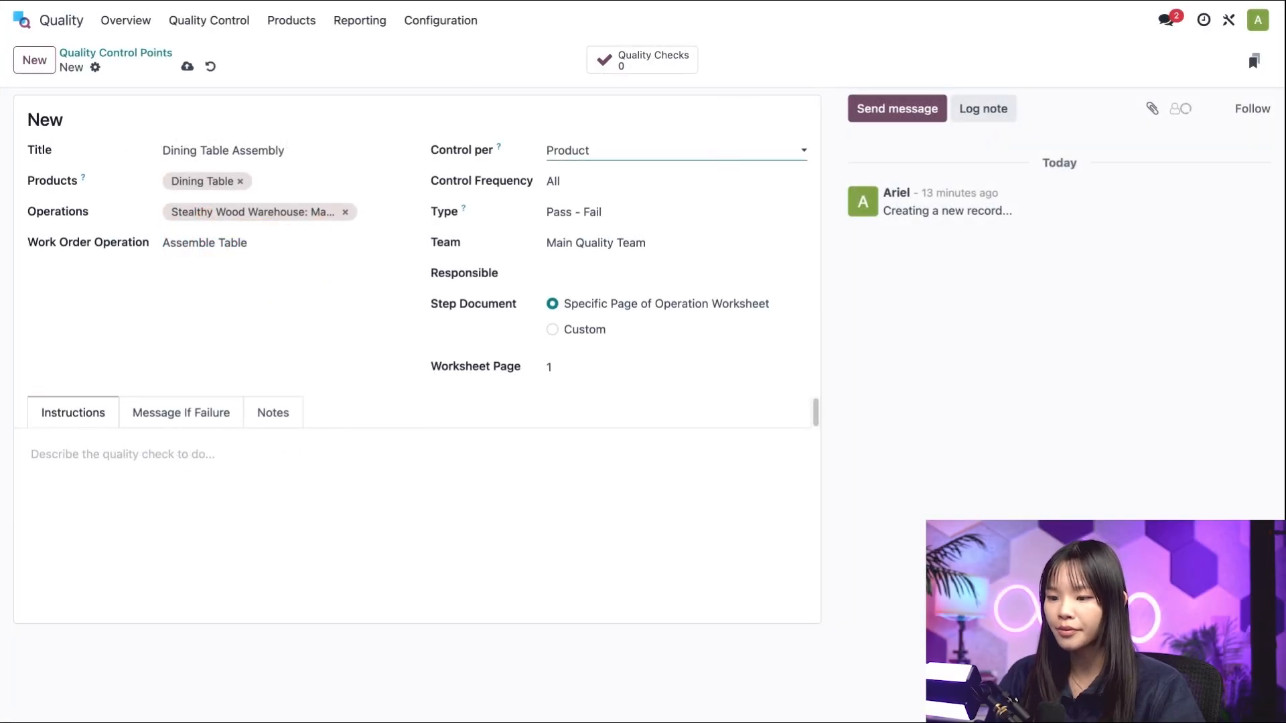
{"action": "left_click", "coordinate": [672, 150]}
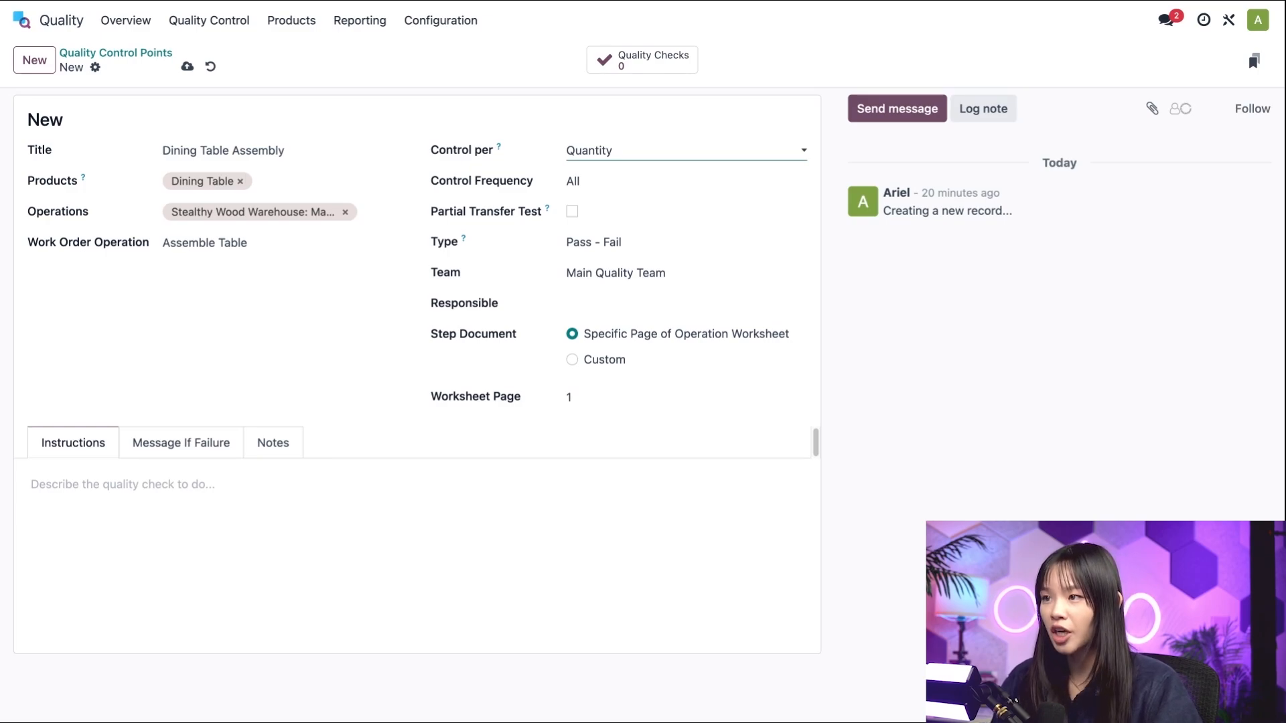
{"action": "mouse_move", "coordinate": [572, 211]}
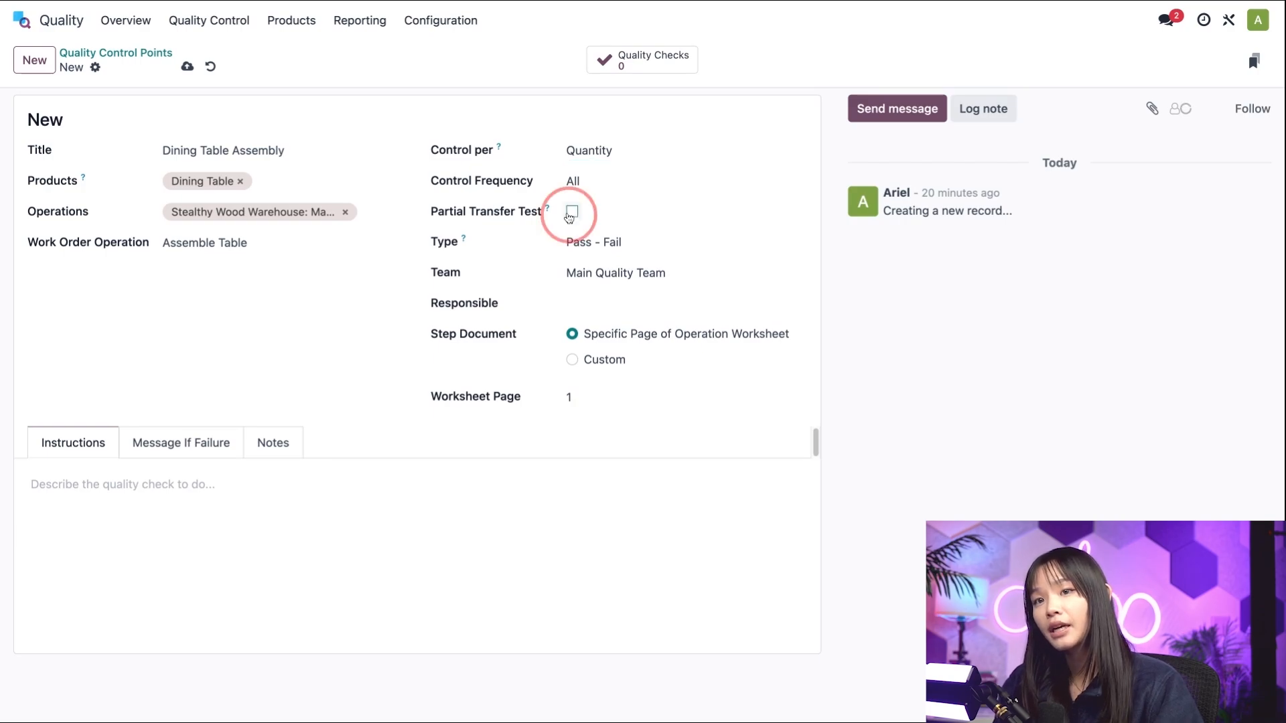
Step: Enable Partial Transfer Test with a 50% percentage
{"action": "left_click", "coordinate": [571, 212]}
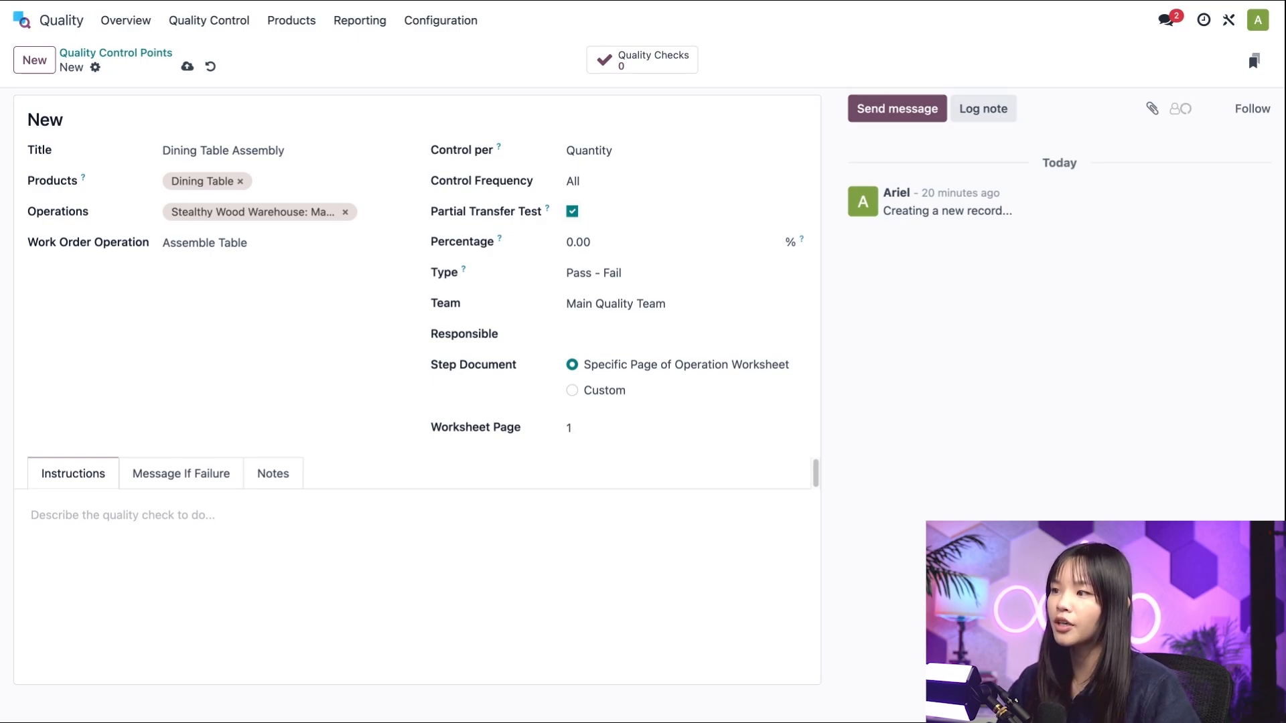
{"action": "type", "text": "50"}
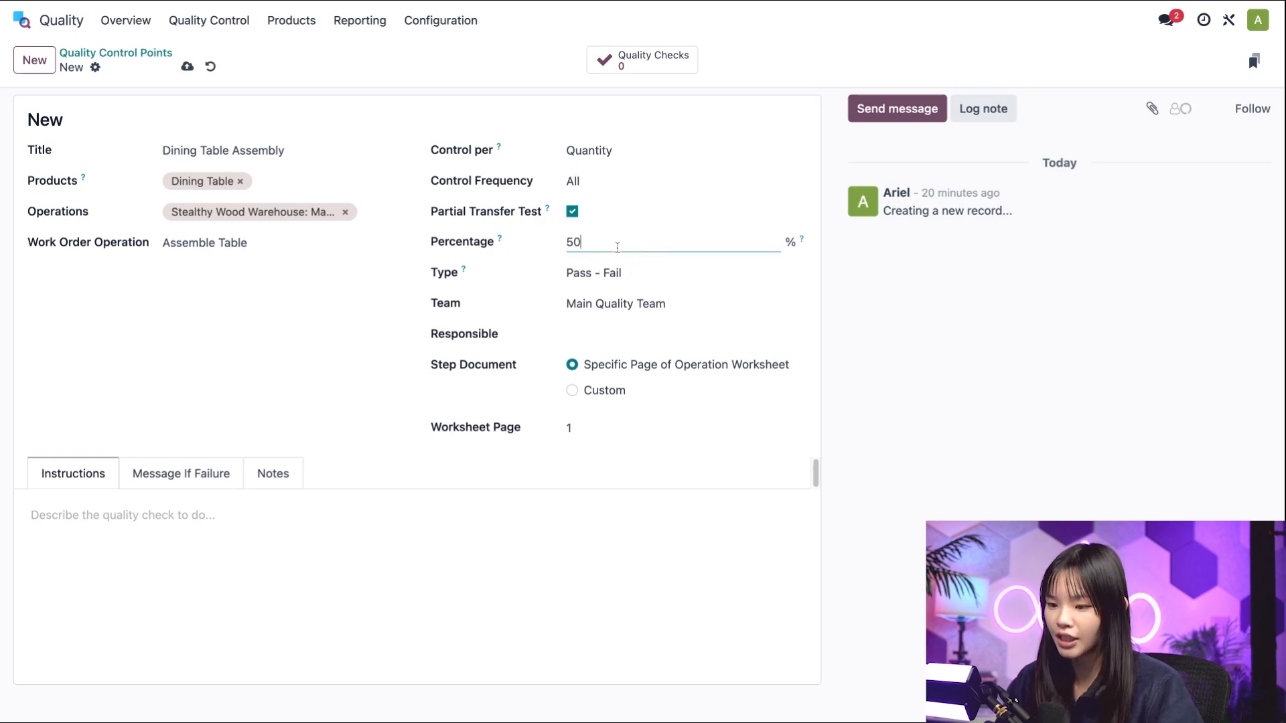
{"action": "left_click", "coordinate": [686, 181]}
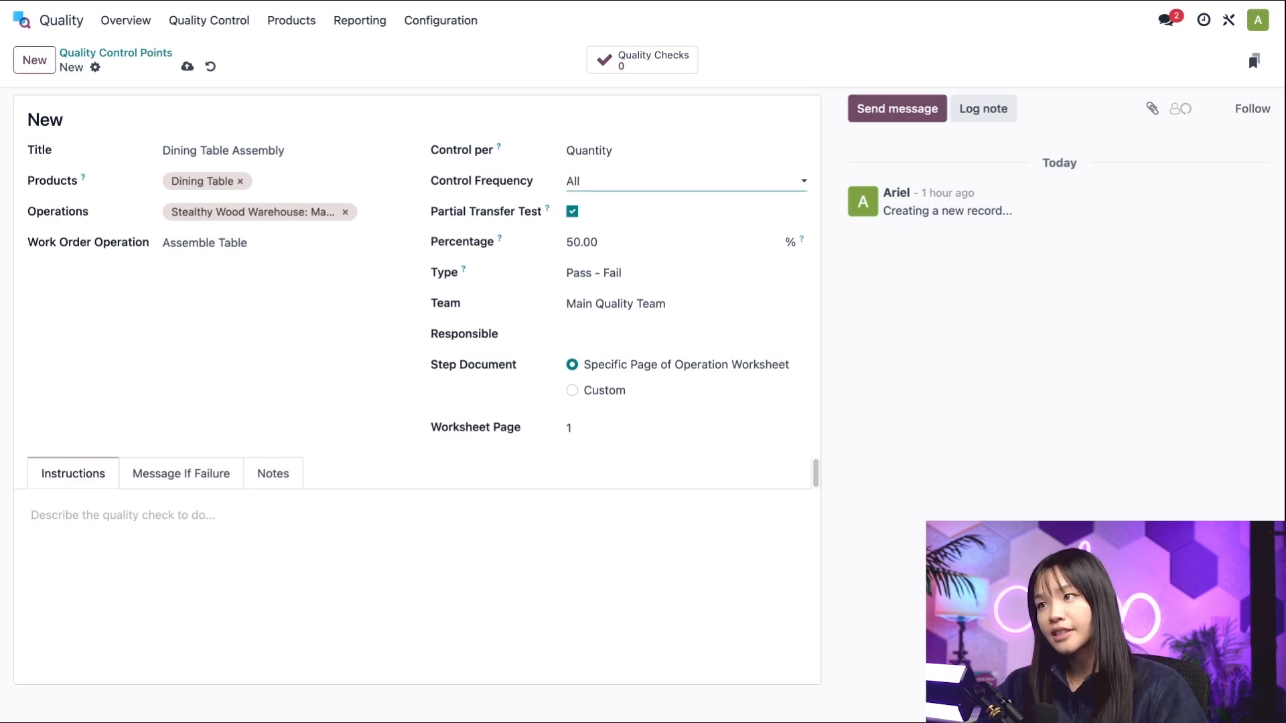
{"action": "mouse_move", "coordinate": [780, 186]}
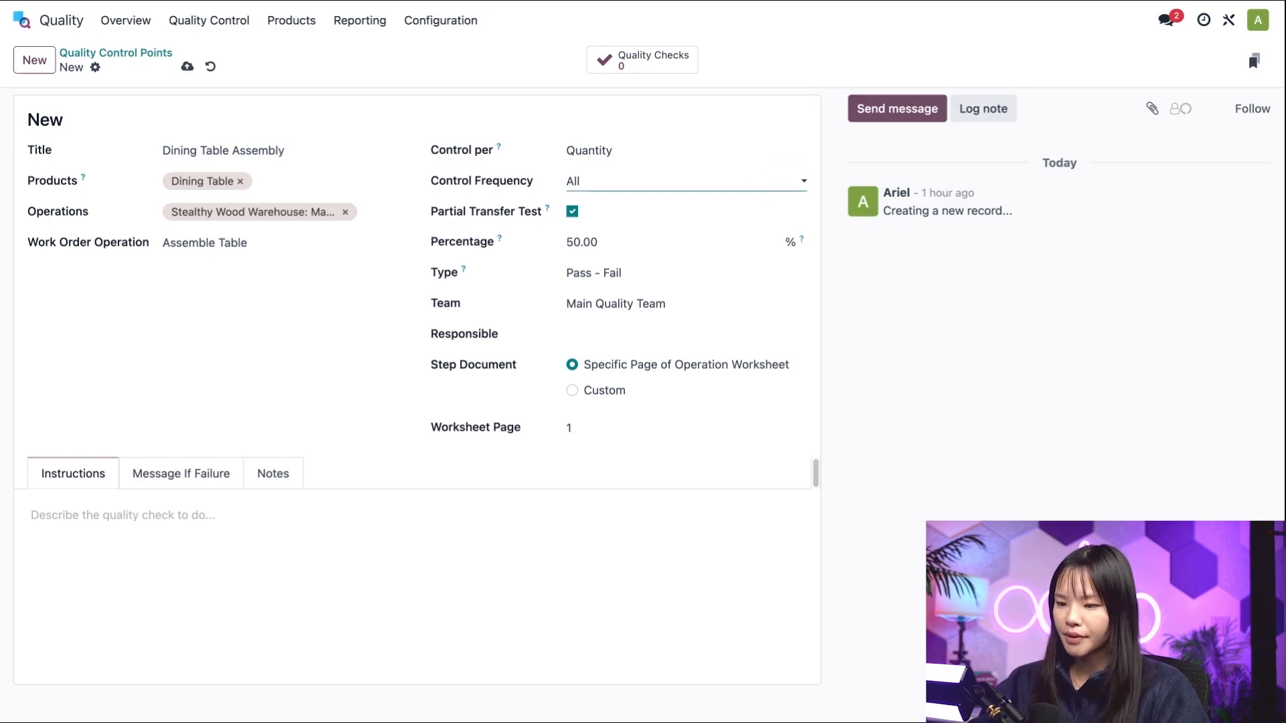
Step: Set Control Frequency to Periodically, every 5 Days
{"action": "left_click", "coordinate": [685, 181]}
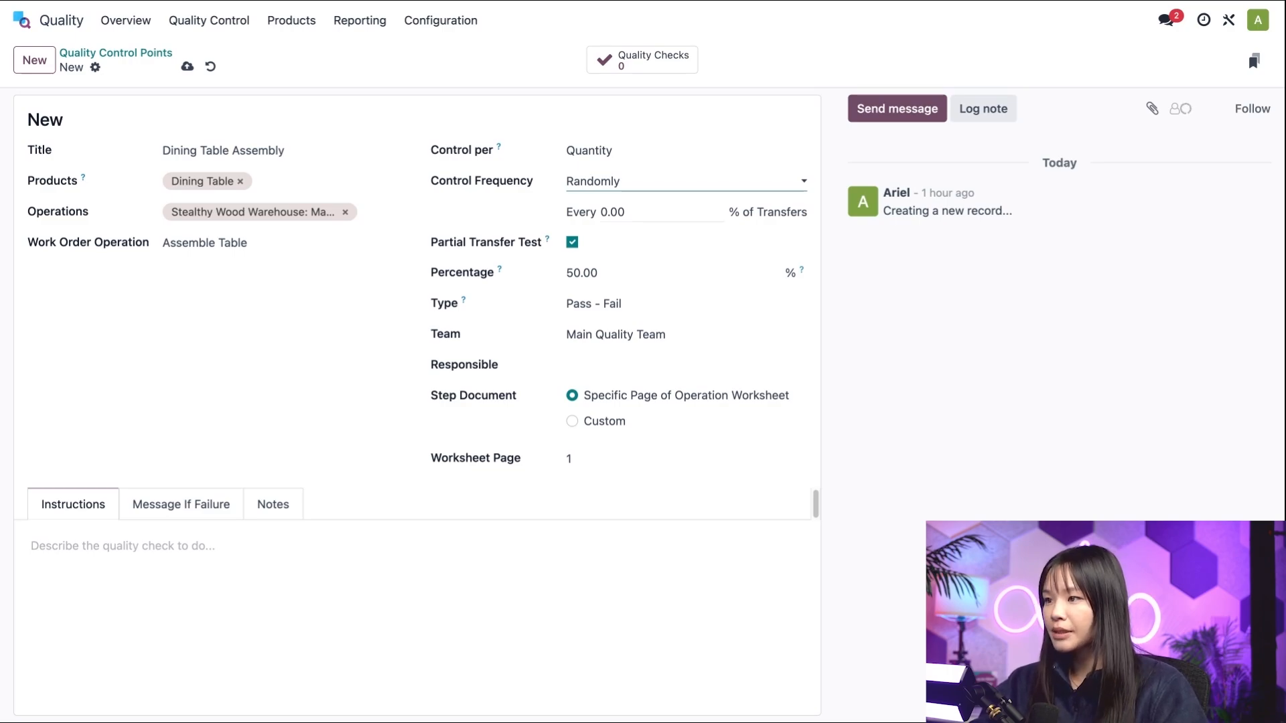
{"action": "mouse_move", "coordinate": [746, 228]}
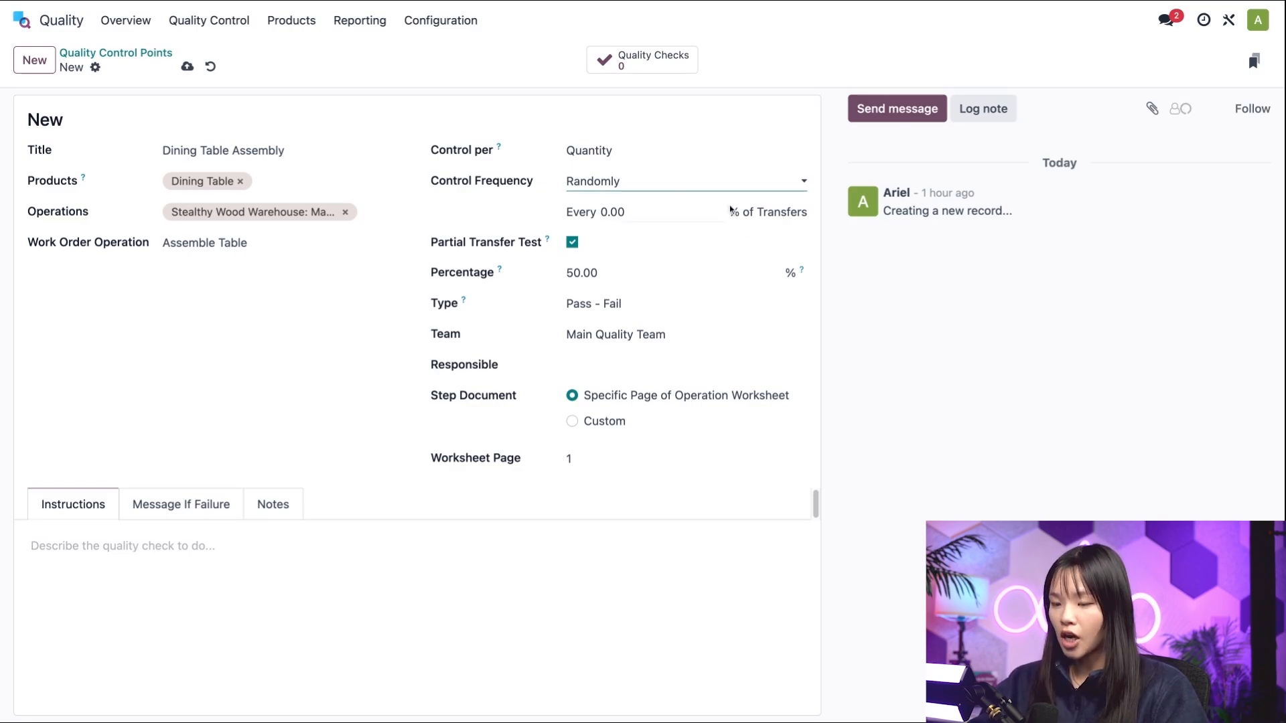
{"action": "left_click", "coordinate": [684, 181]}
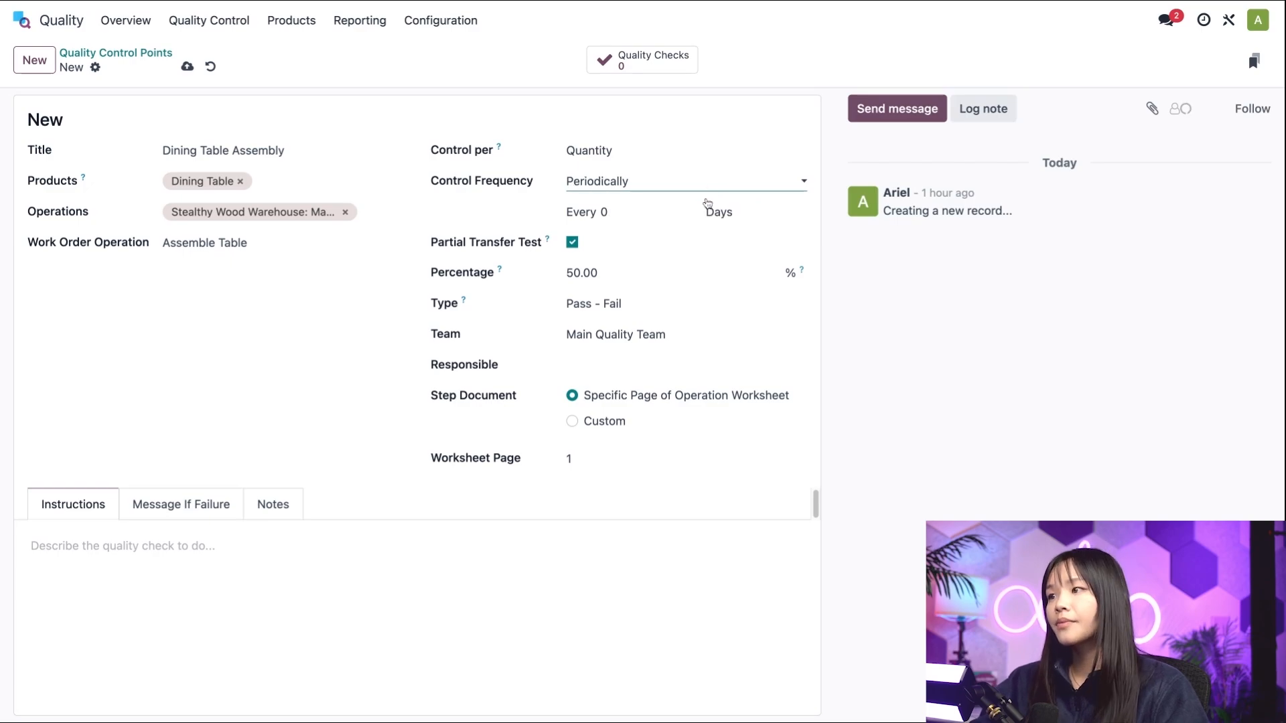
{"action": "mouse_move", "coordinate": [706, 203]}
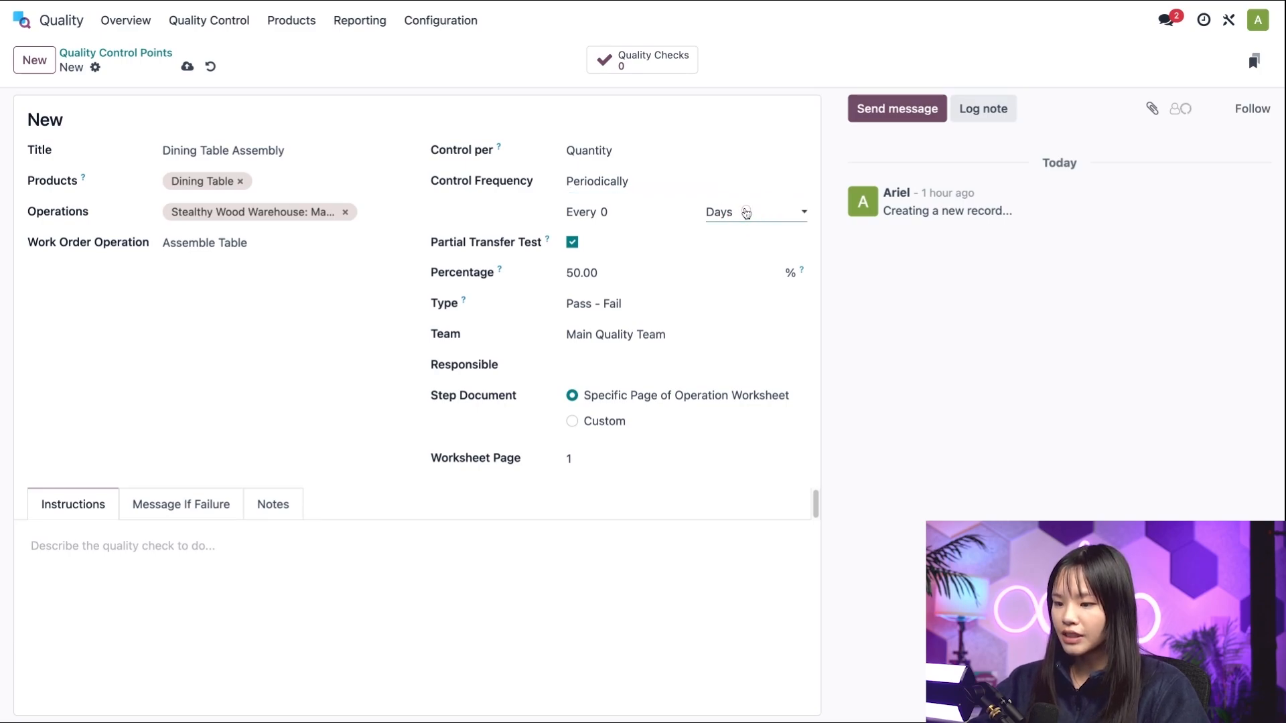
{"action": "left_click", "coordinate": [751, 212]}
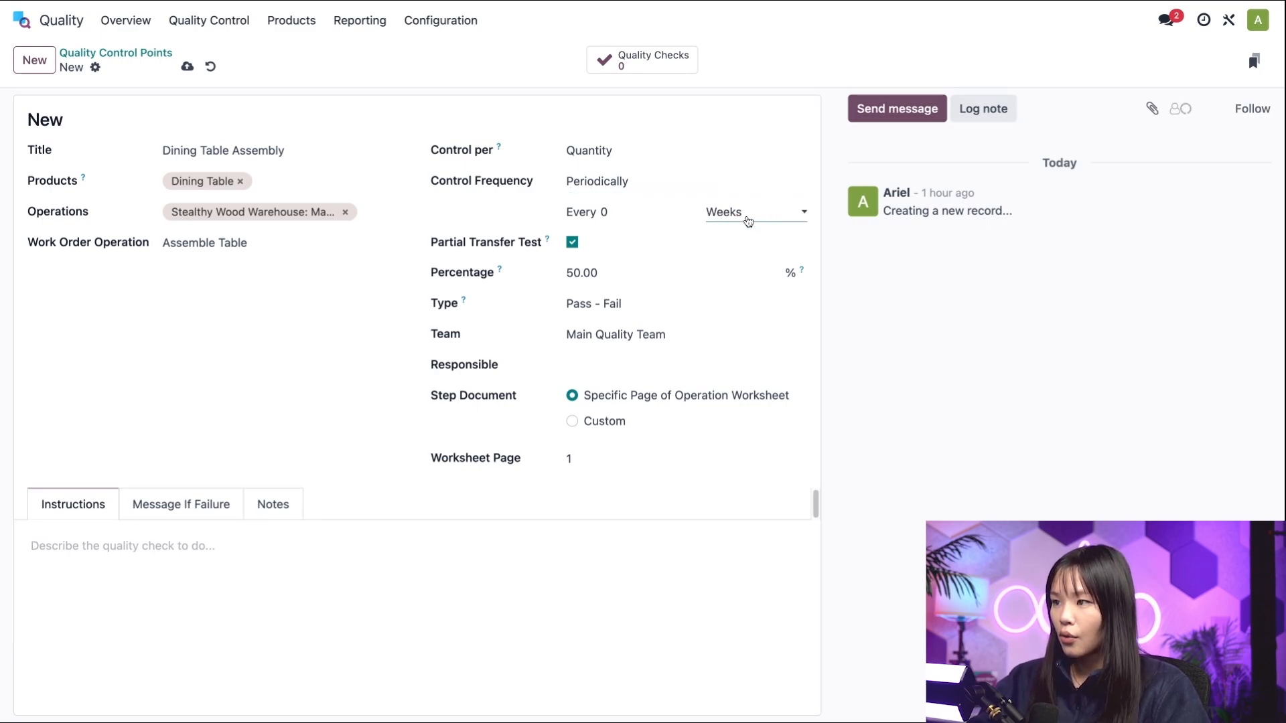
{"action": "left_click", "coordinate": [752, 212]}
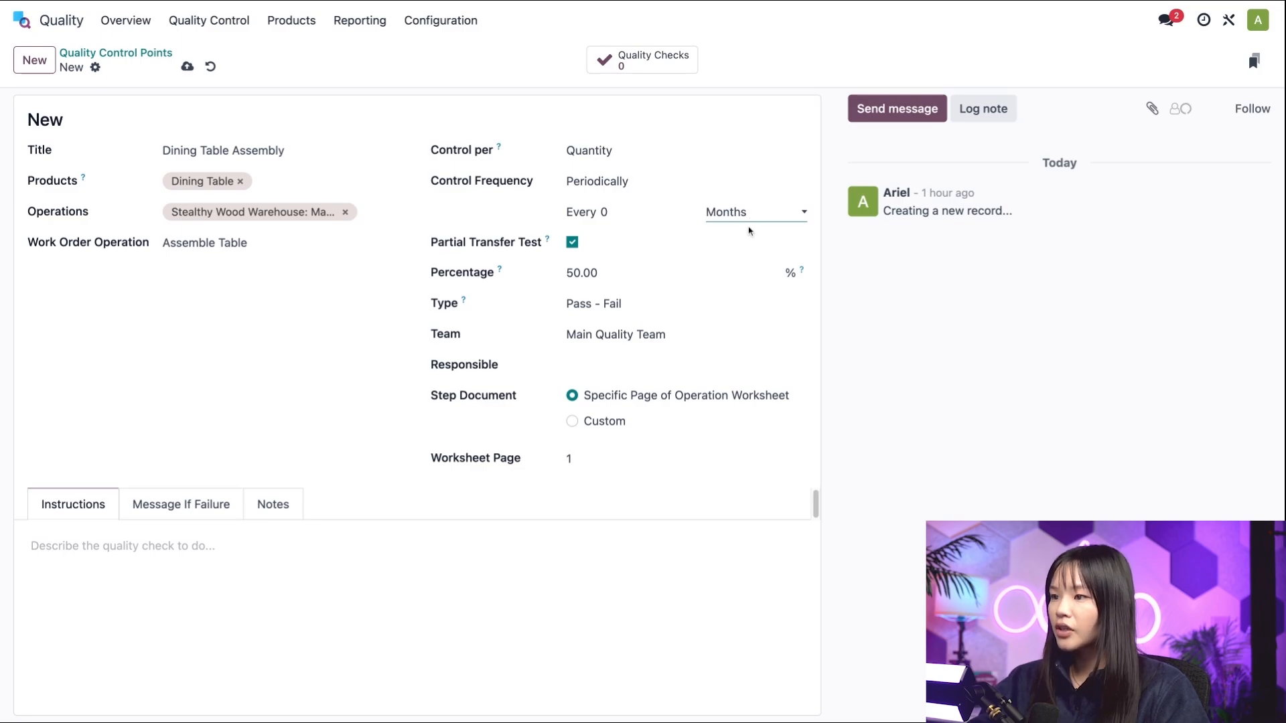
{"action": "mouse_move", "coordinate": [645, 211]}
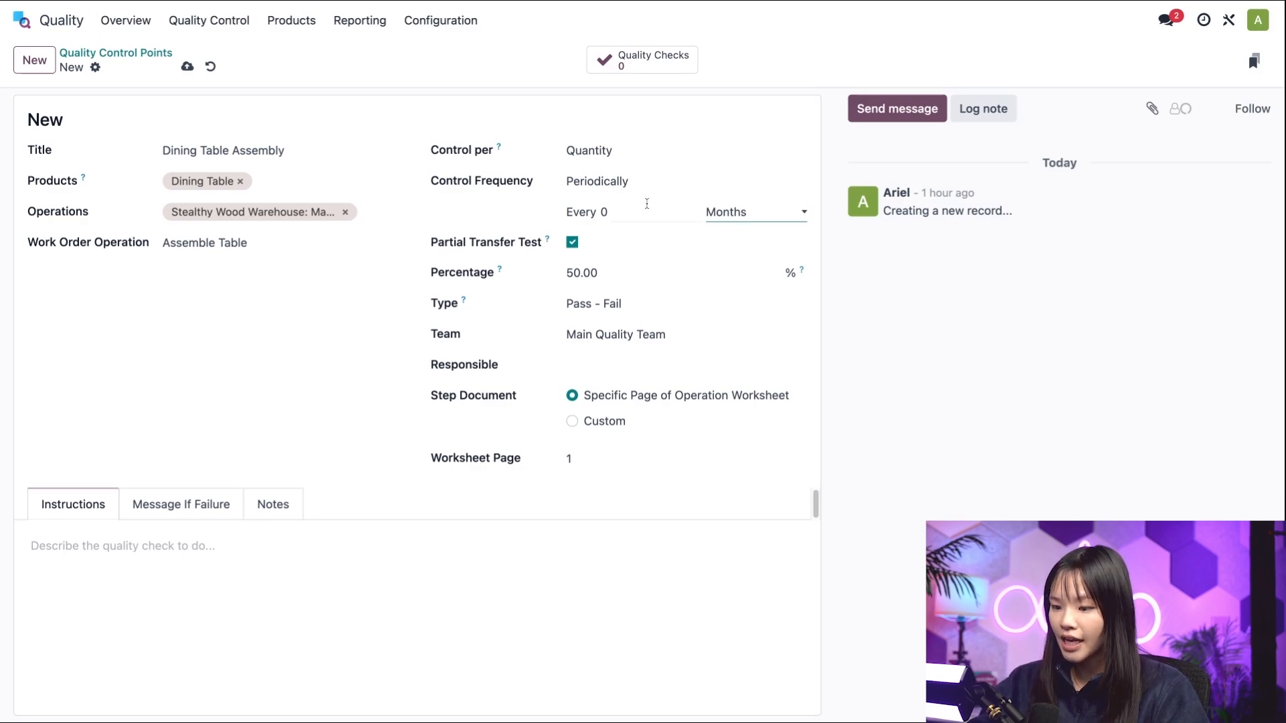
{"action": "type", "text": "5"}
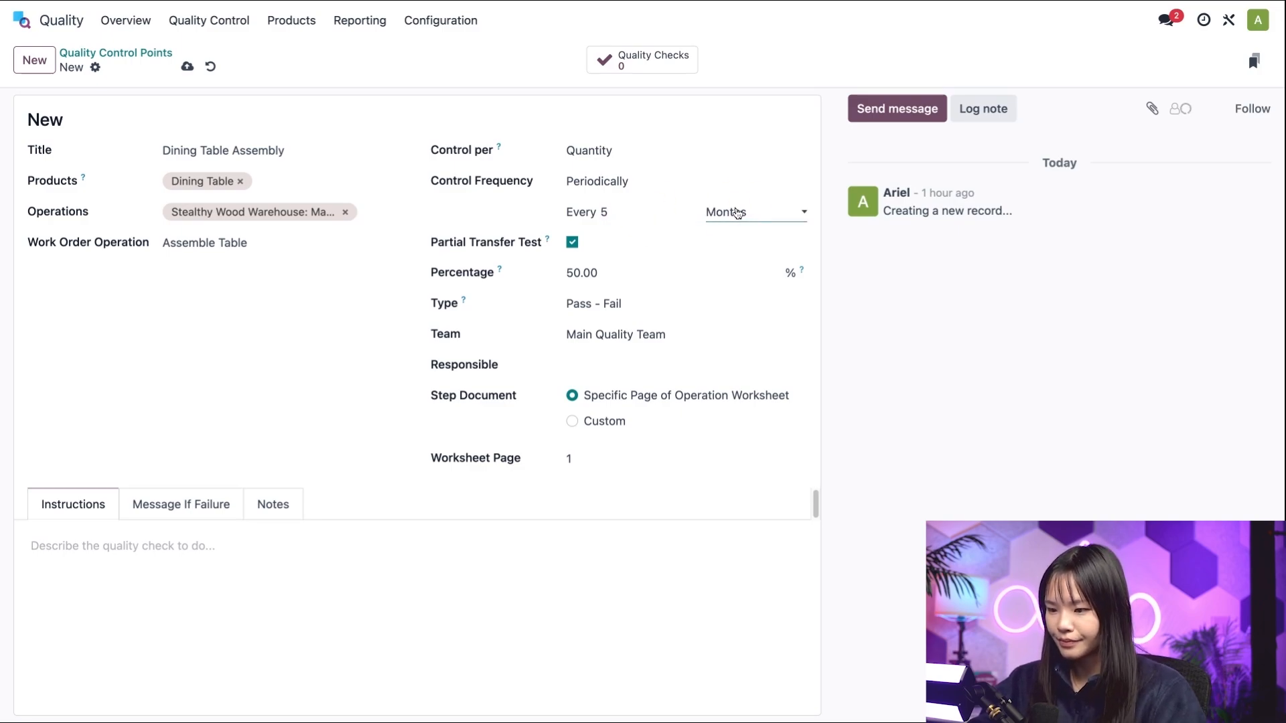
{"action": "left_click", "coordinate": [752, 212]}
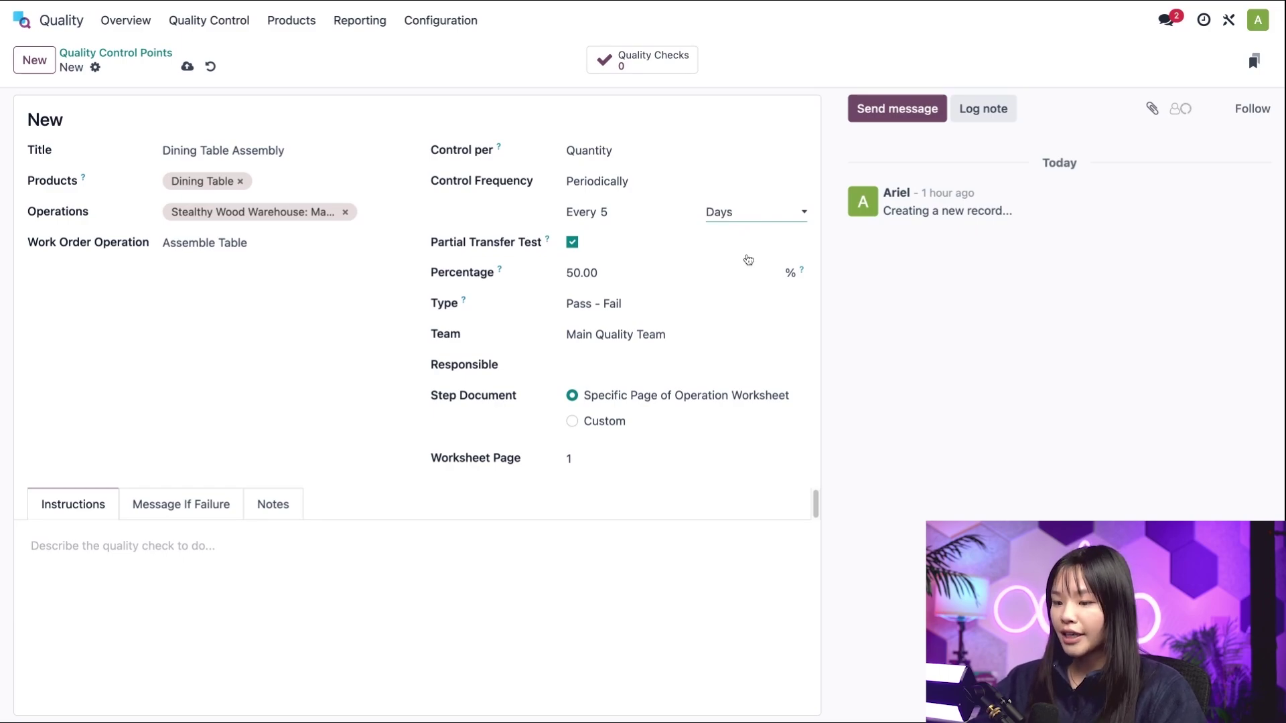
{"action": "left_click", "coordinate": [672, 304]}
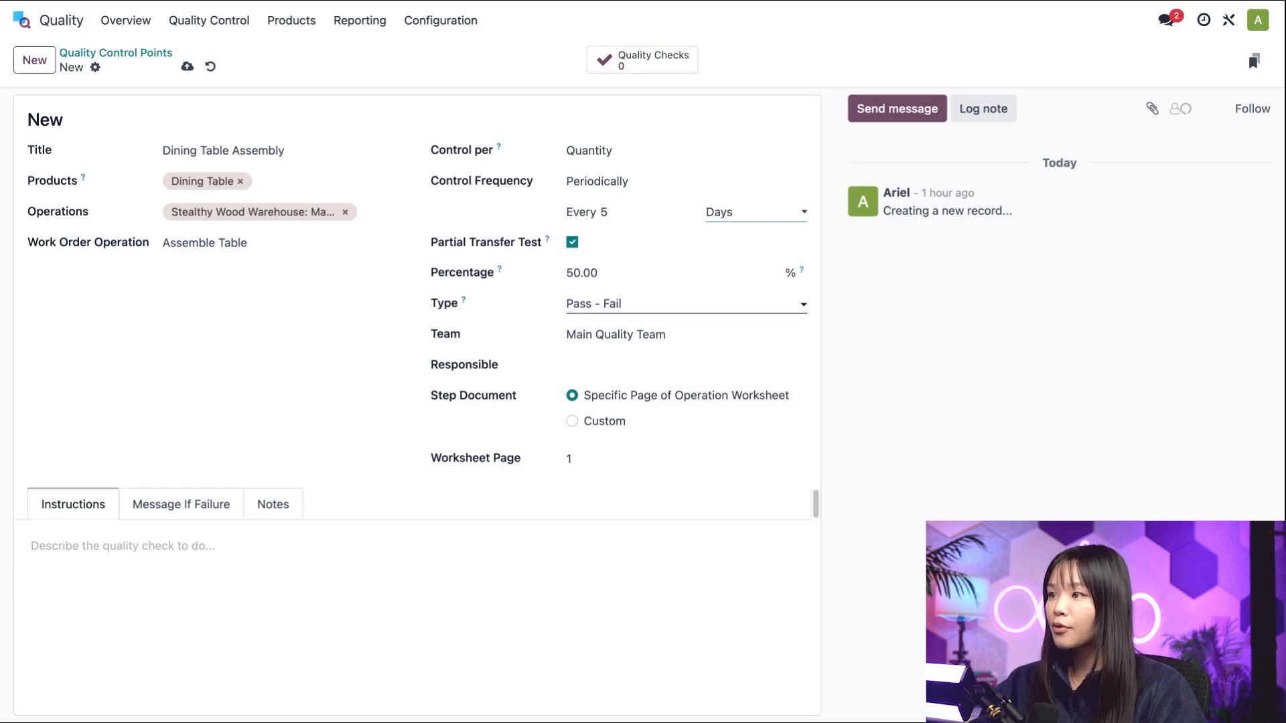
Step: List the available check types (Instructions, Take a Picture, Pass - Fail, Measure, Worksheet)
{"action": "left_click", "coordinate": [684, 304]}
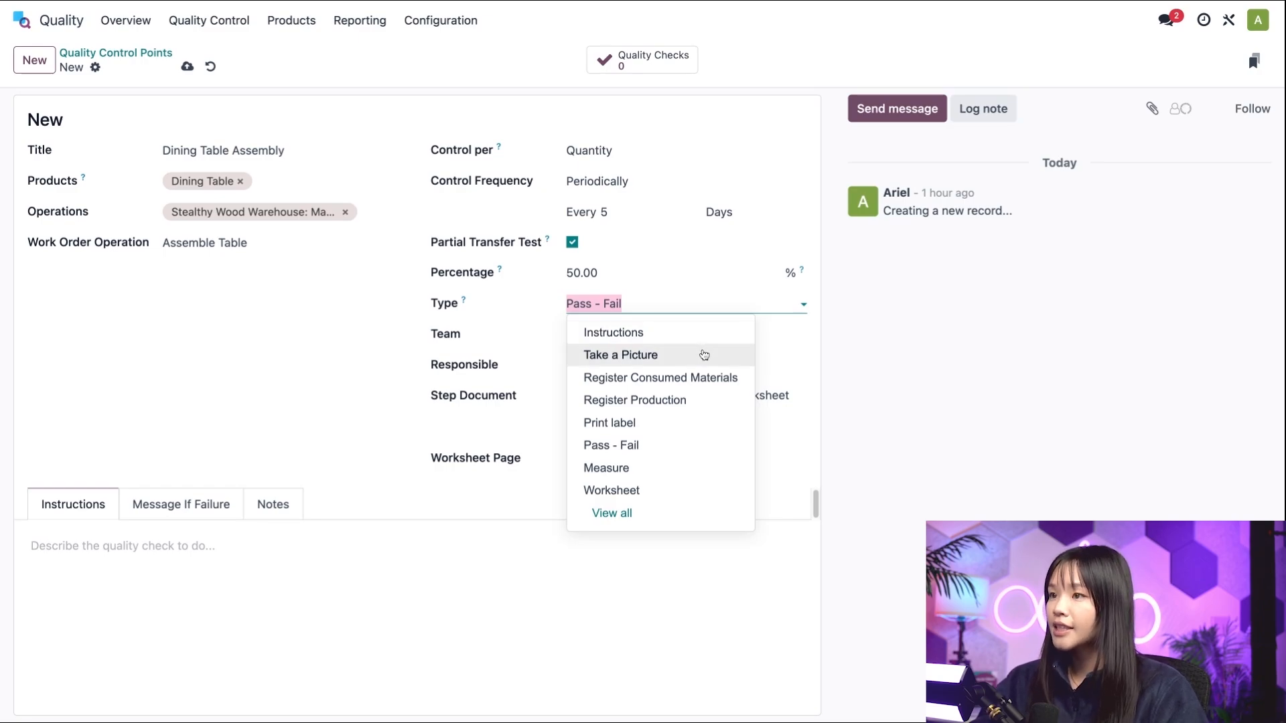
{"action": "mouse_move", "coordinate": [703, 354]}
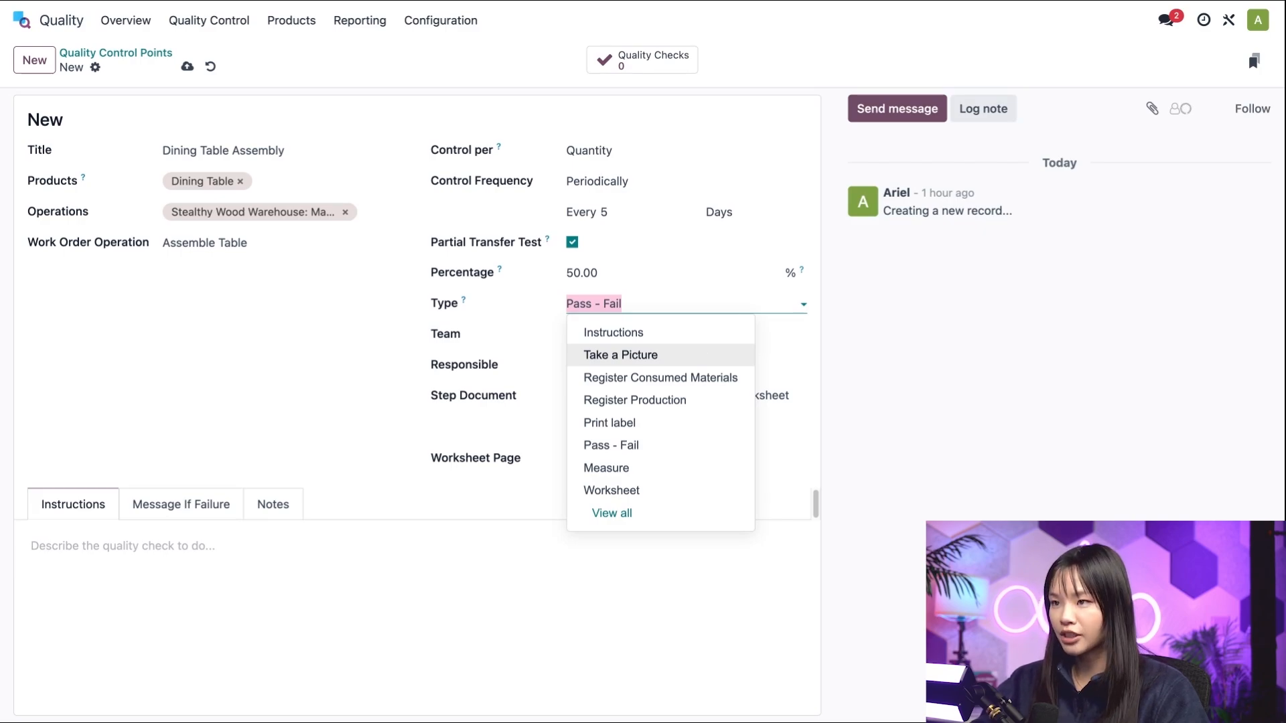
{"action": "mouse_move", "coordinate": [633, 400]}
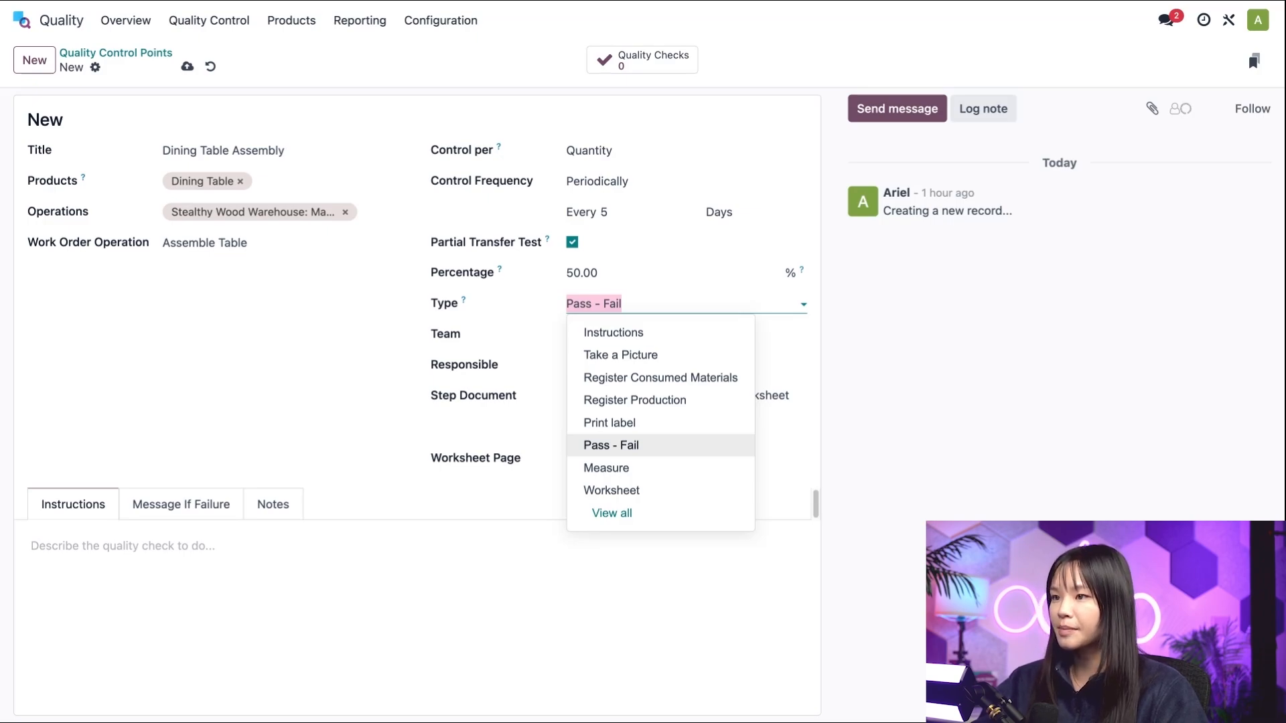
{"action": "mouse_move", "coordinate": [703, 468]}
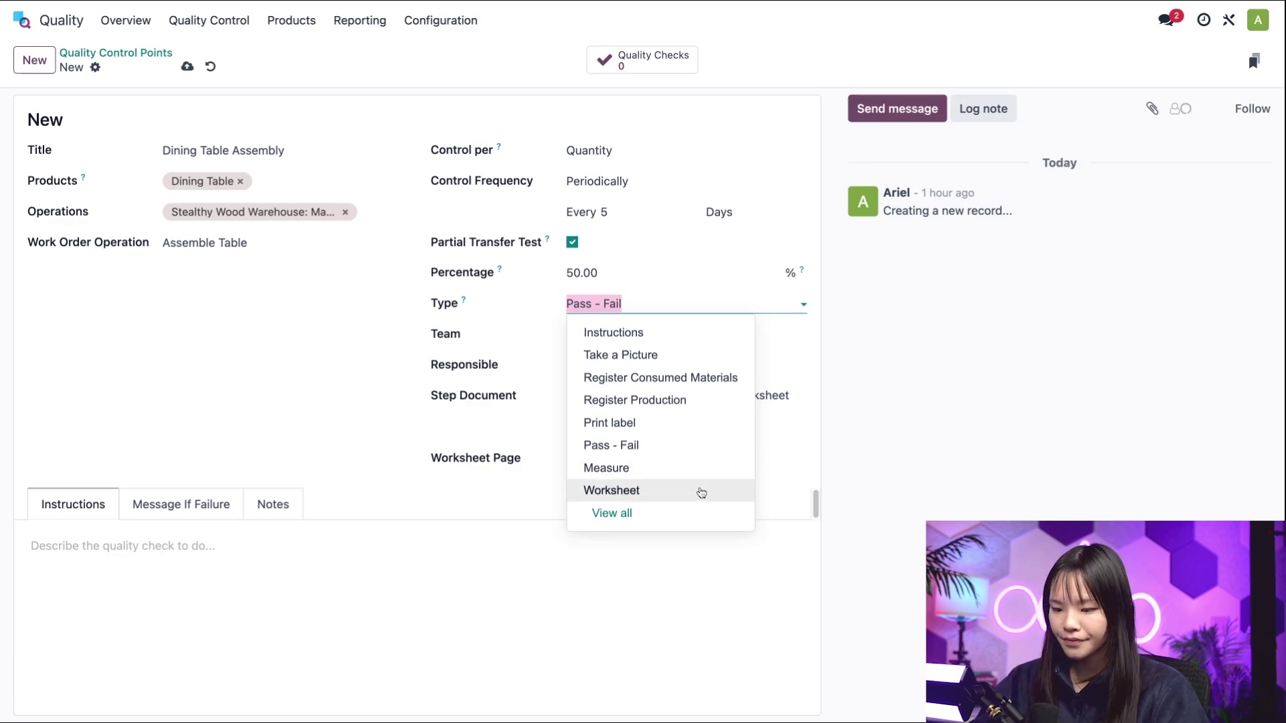
{"action": "mouse_move", "coordinate": [700, 491]}
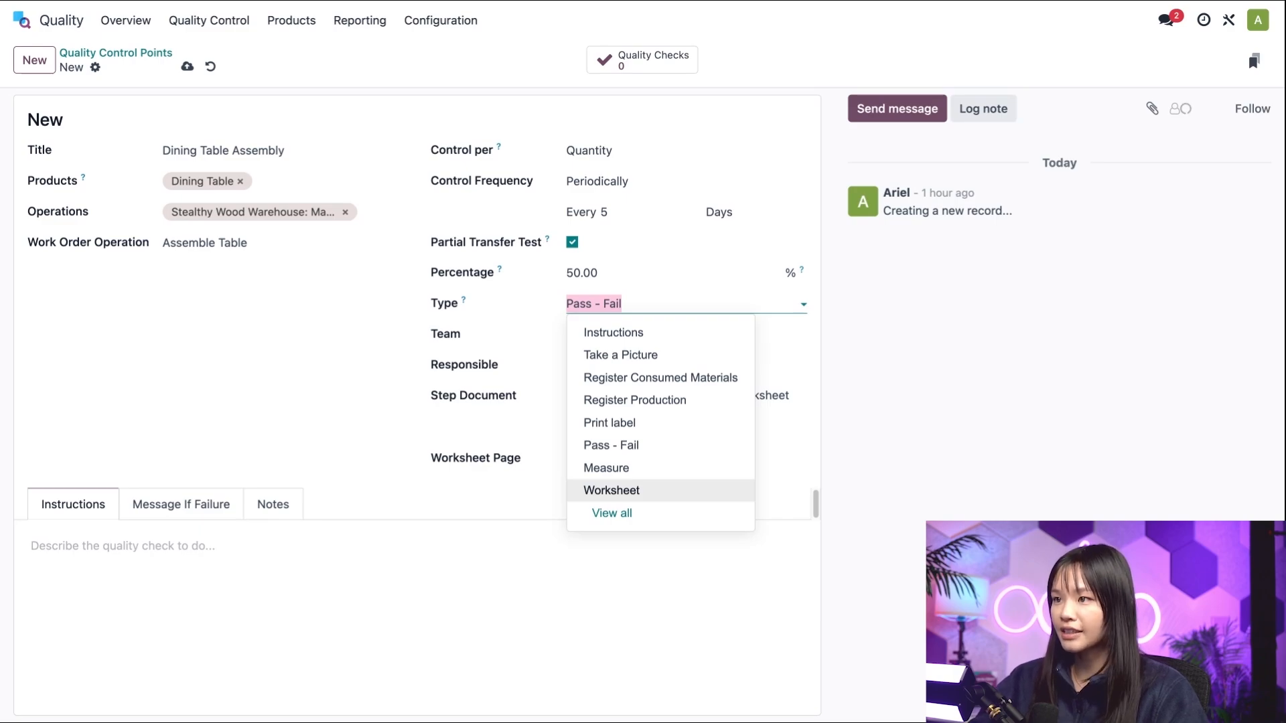
Step: Keep Pass - Fail as the type and assign a responsible user
{"action": "left_click", "coordinate": [611, 444]}
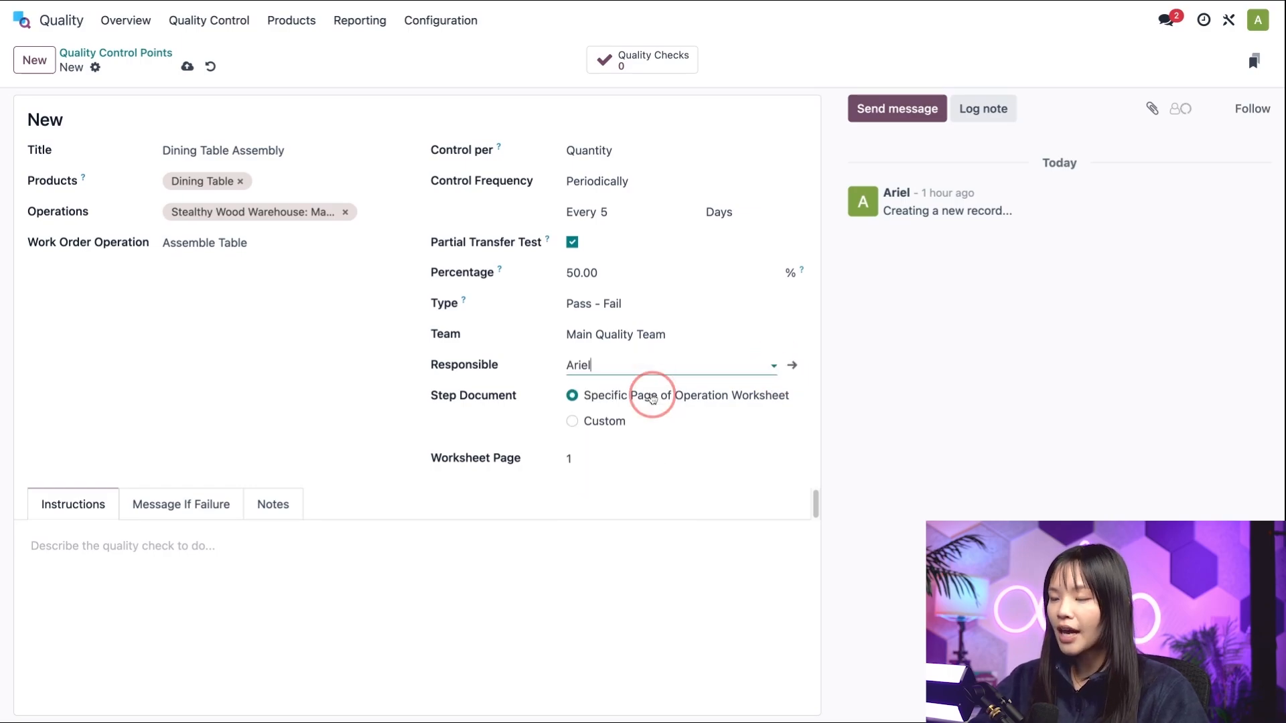
{"action": "mouse_move", "coordinate": [930, 399]}
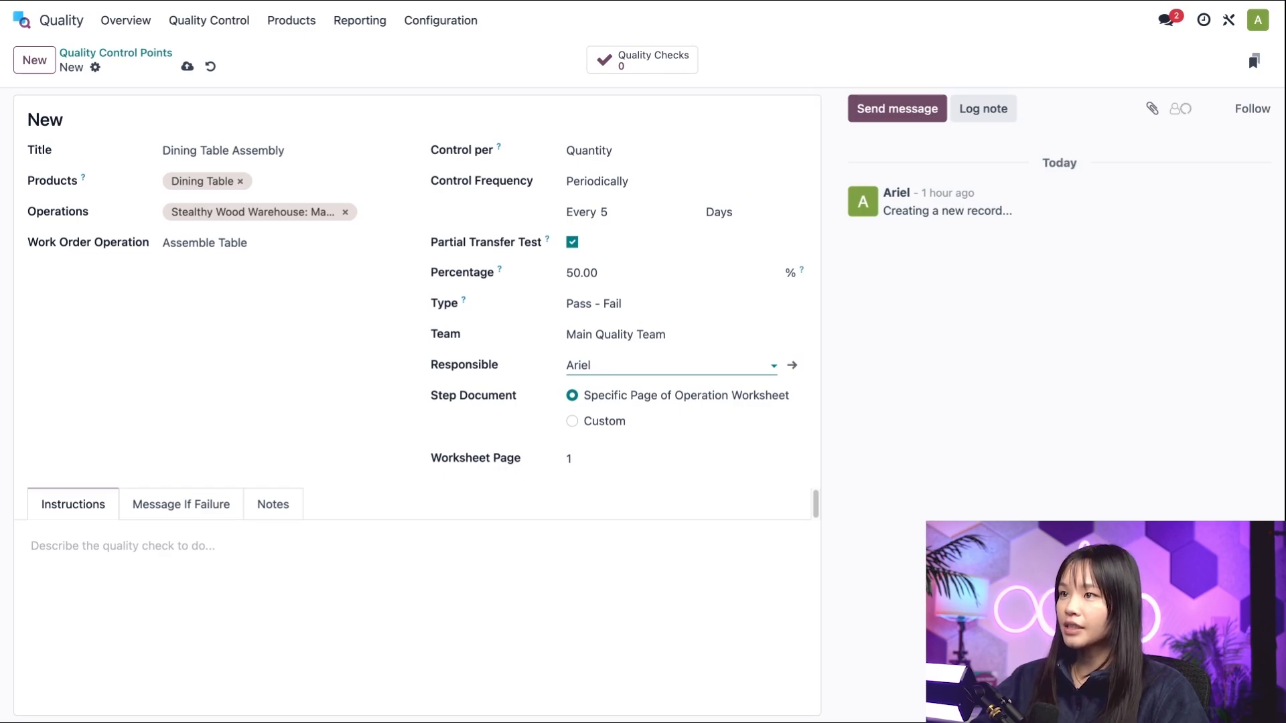
{"action": "left_click", "coordinate": [656, 364]}
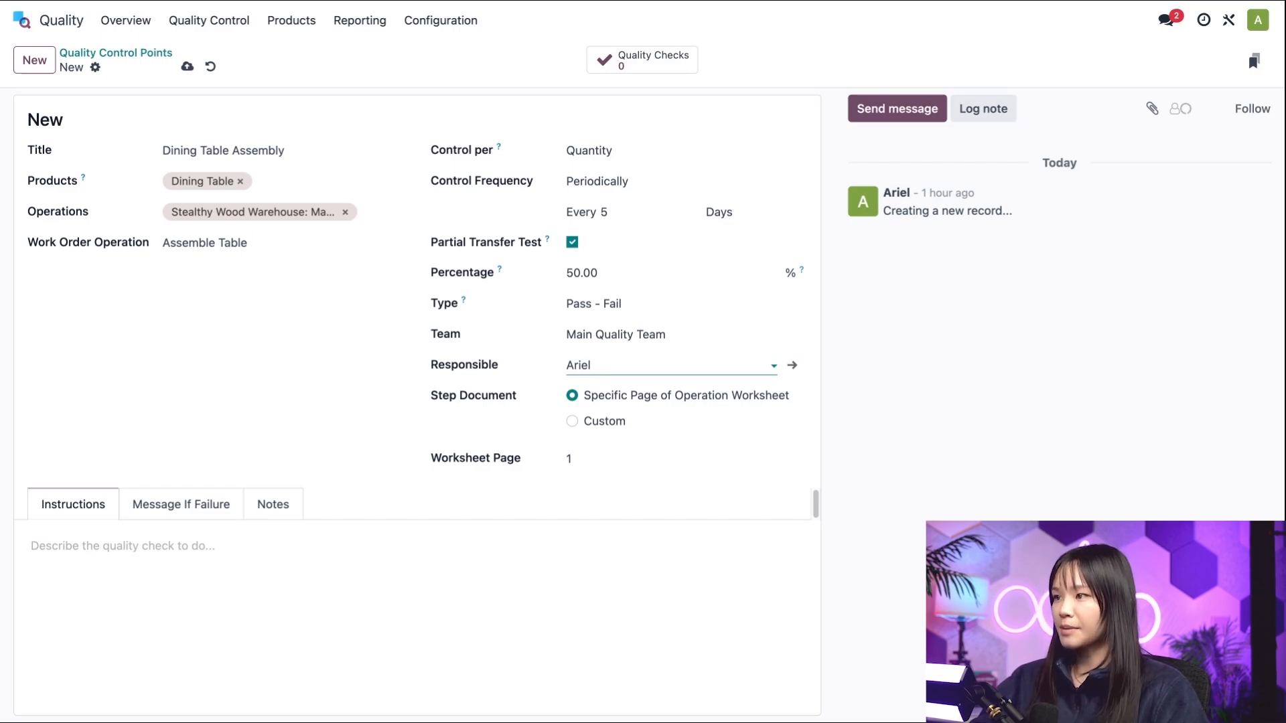
{"action": "mouse_move", "coordinate": [794, 400]}
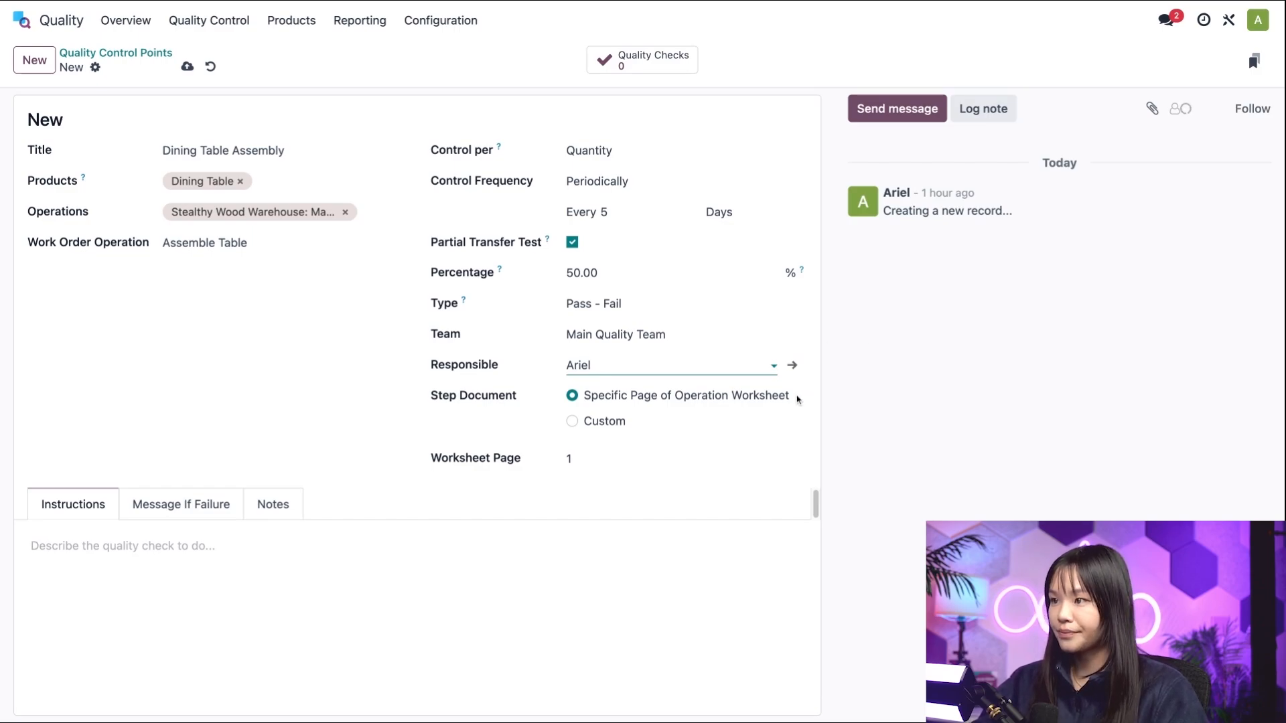
{"action": "mouse_move", "coordinate": [795, 399]}
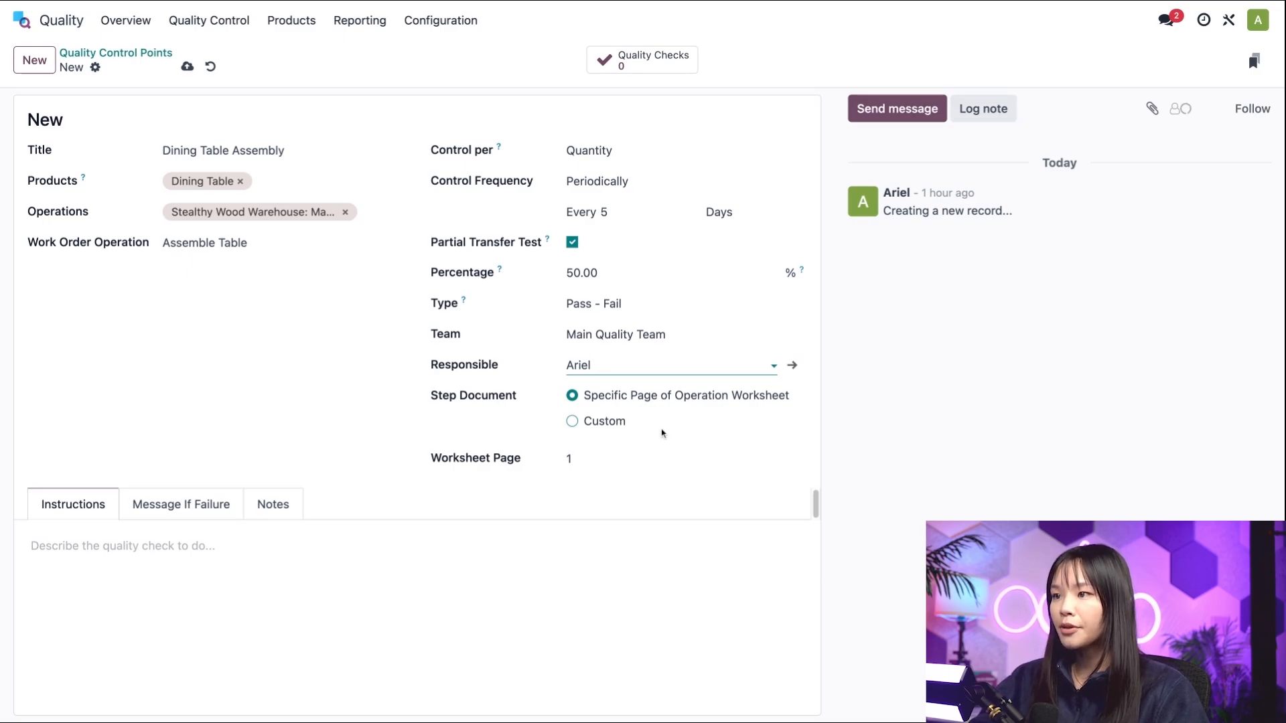
Step: Choose a Custom step document with instructions 'Make sure all the legs are on the table.'
{"action": "left_click", "coordinate": [668, 364]}
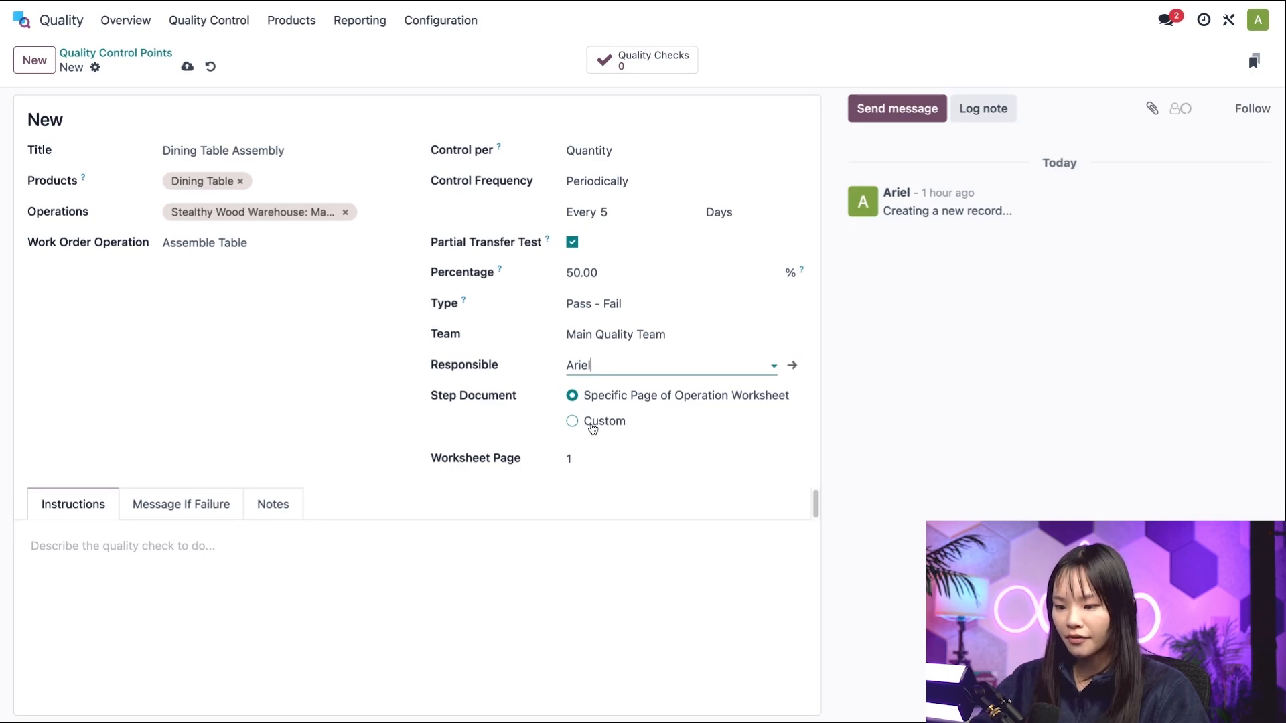
{"action": "left_click", "coordinate": [572, 421]}
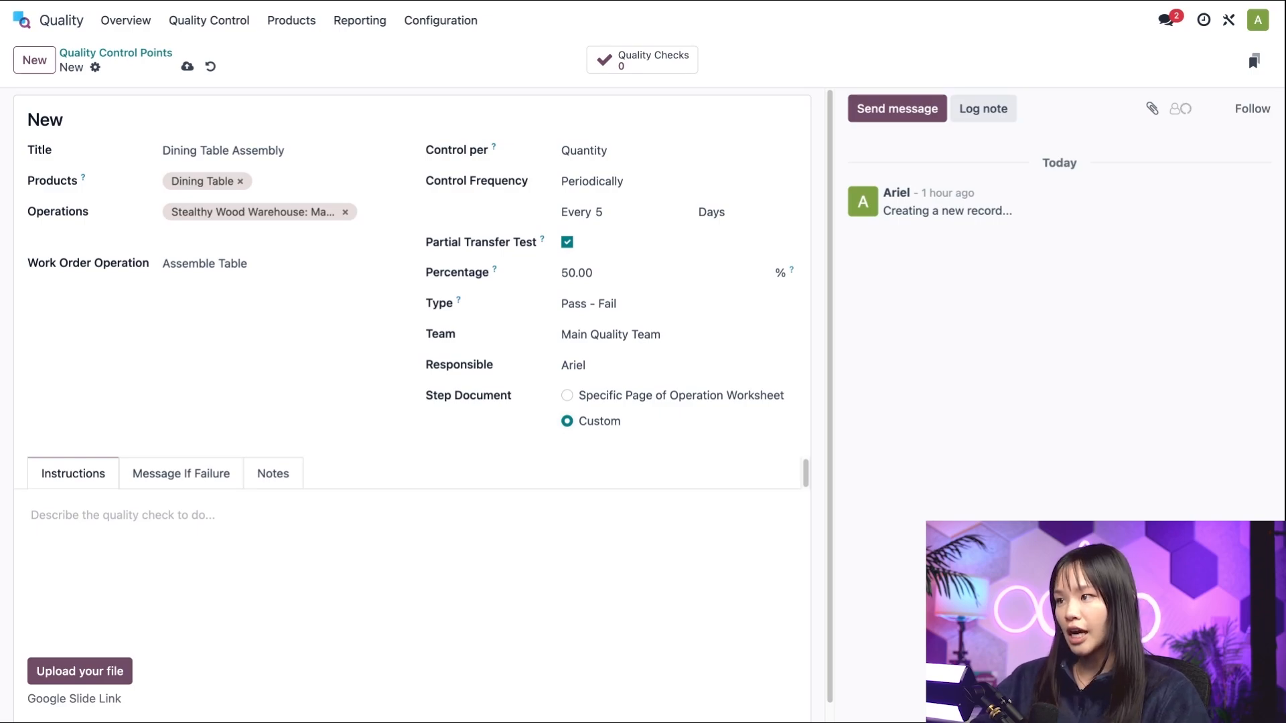
{"action": "mouse_move", "coordinate": [253, 683]}
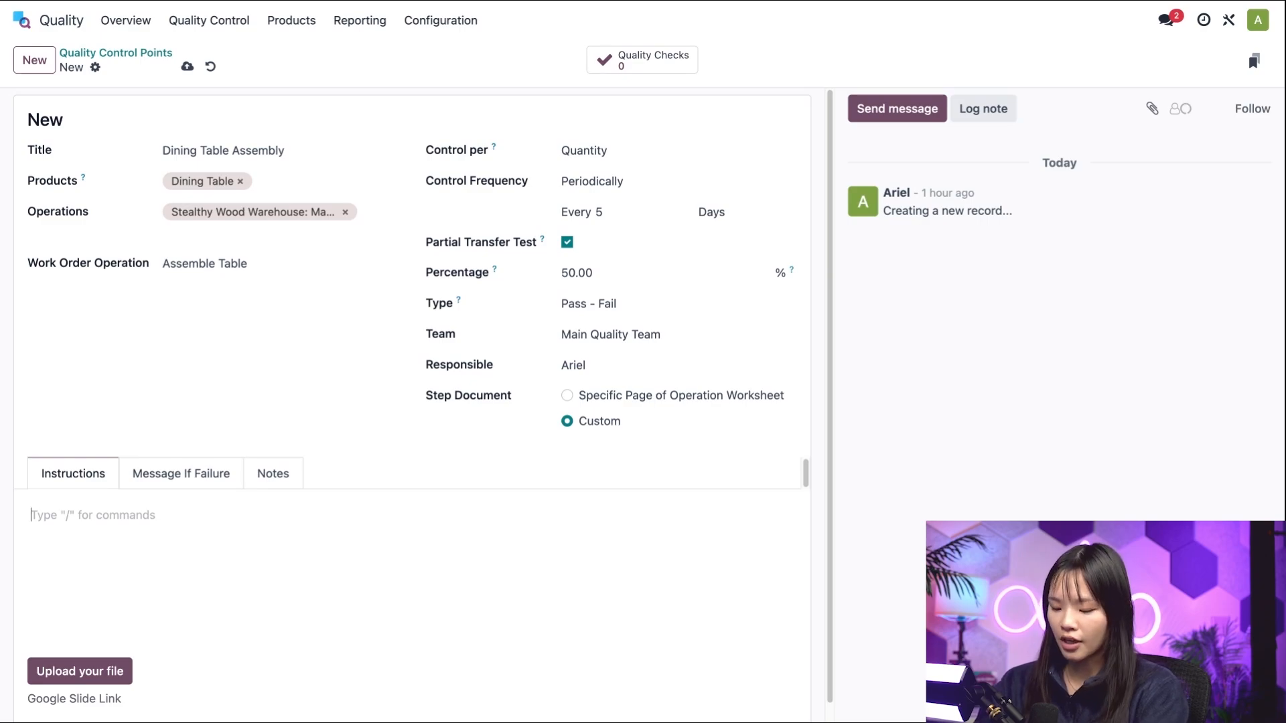
{"action": "type", "text": "Make sure all the legs"}
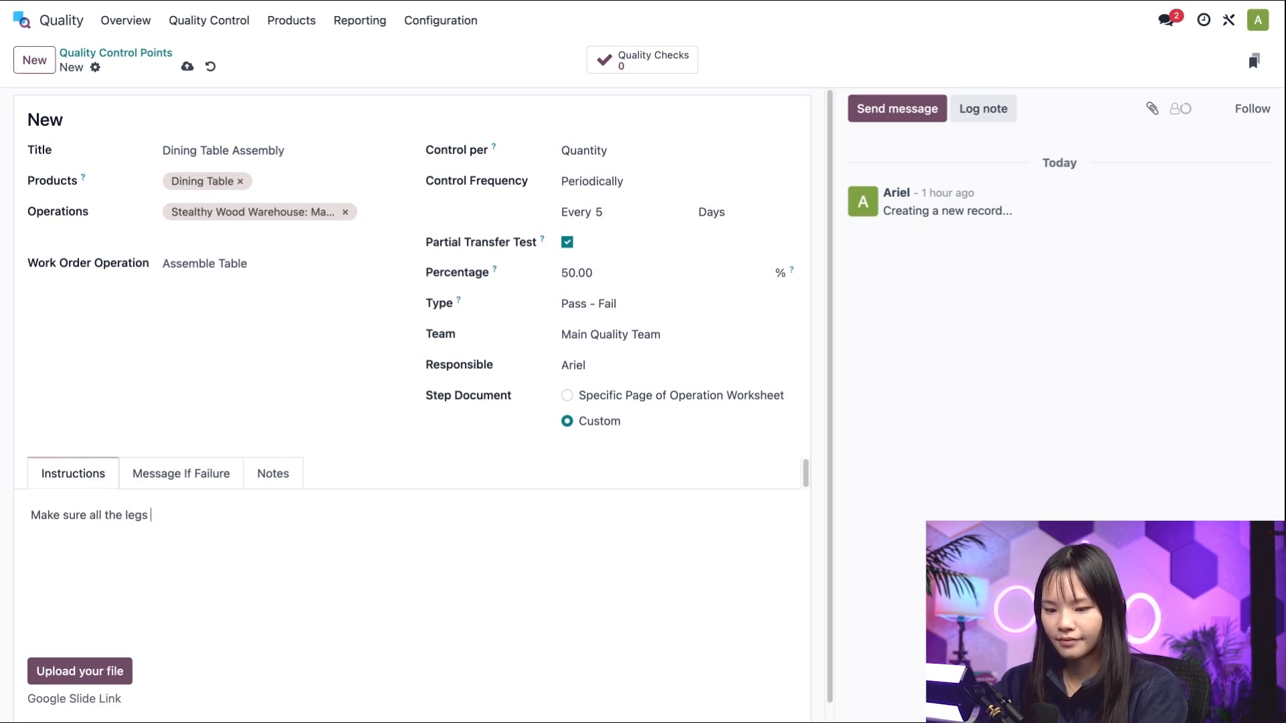
{"action": "type", "text": "are on the table."}
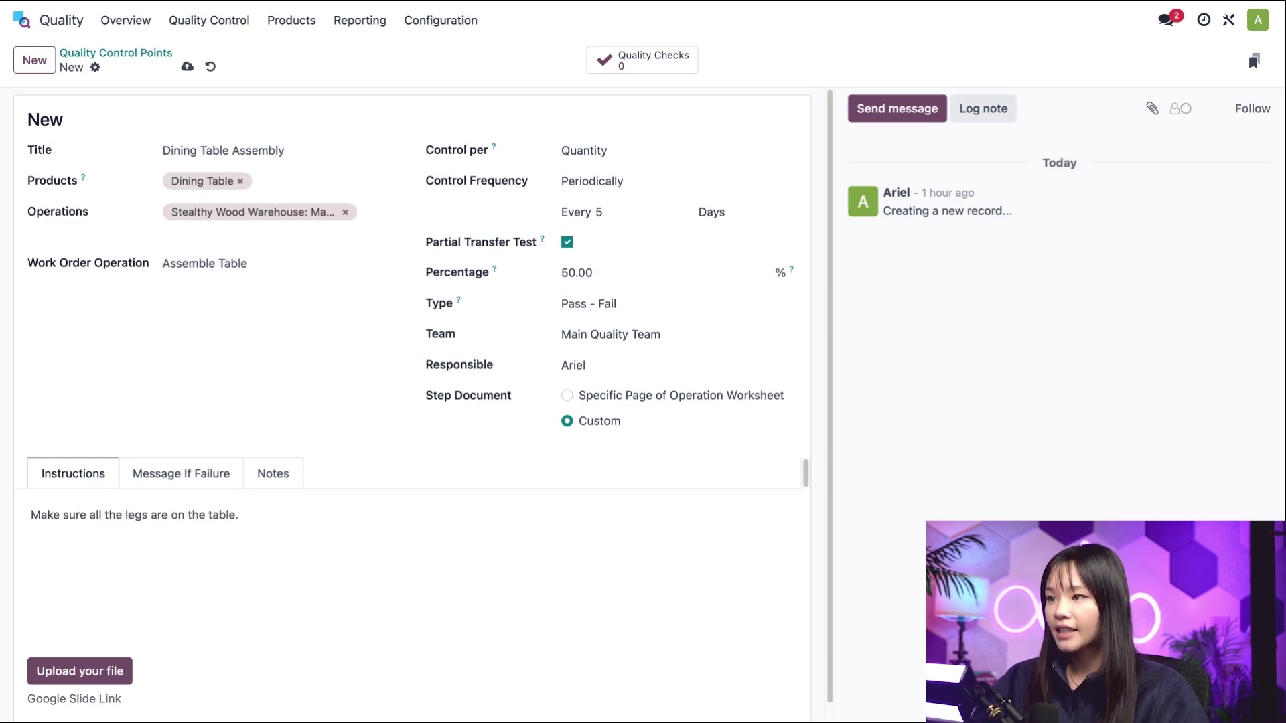
{"action": "mouse_move", "coordinate": [180, 473]}
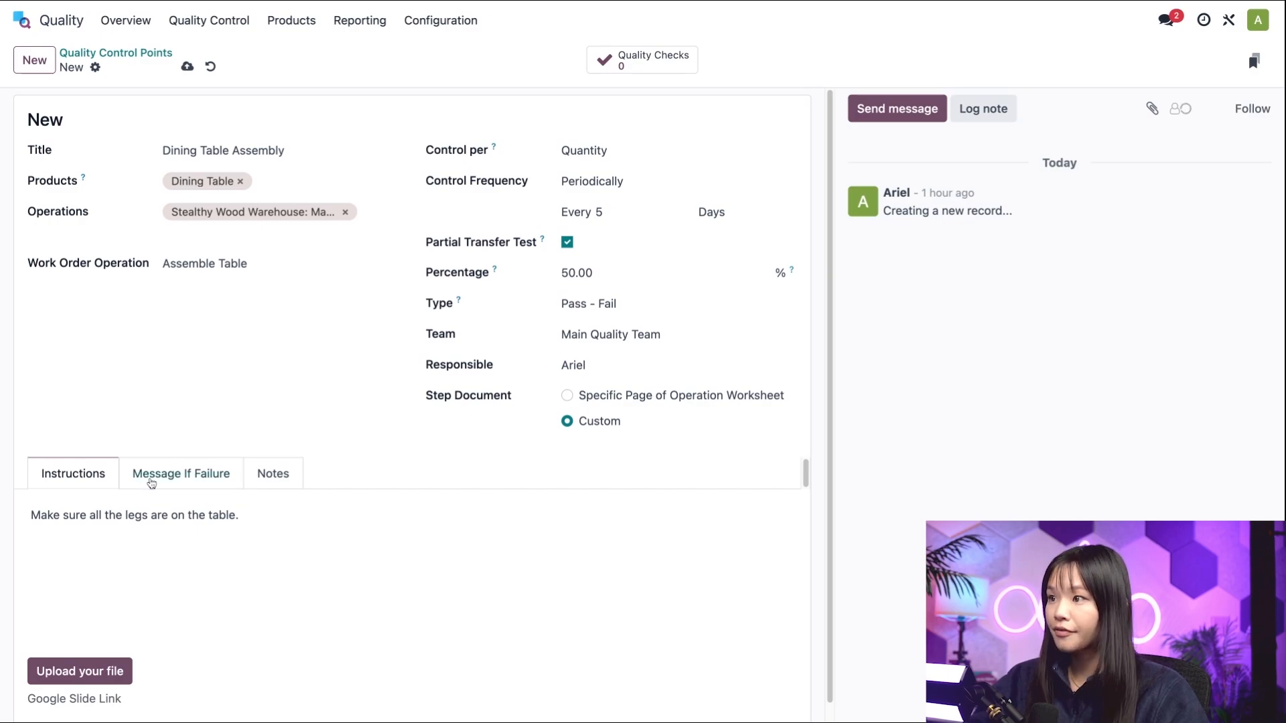
Step: Enter the failure message 'Create a Quality Alert.' and switch to the Notes tab
{"action": "left_click", "coordinate": [181, 472]}
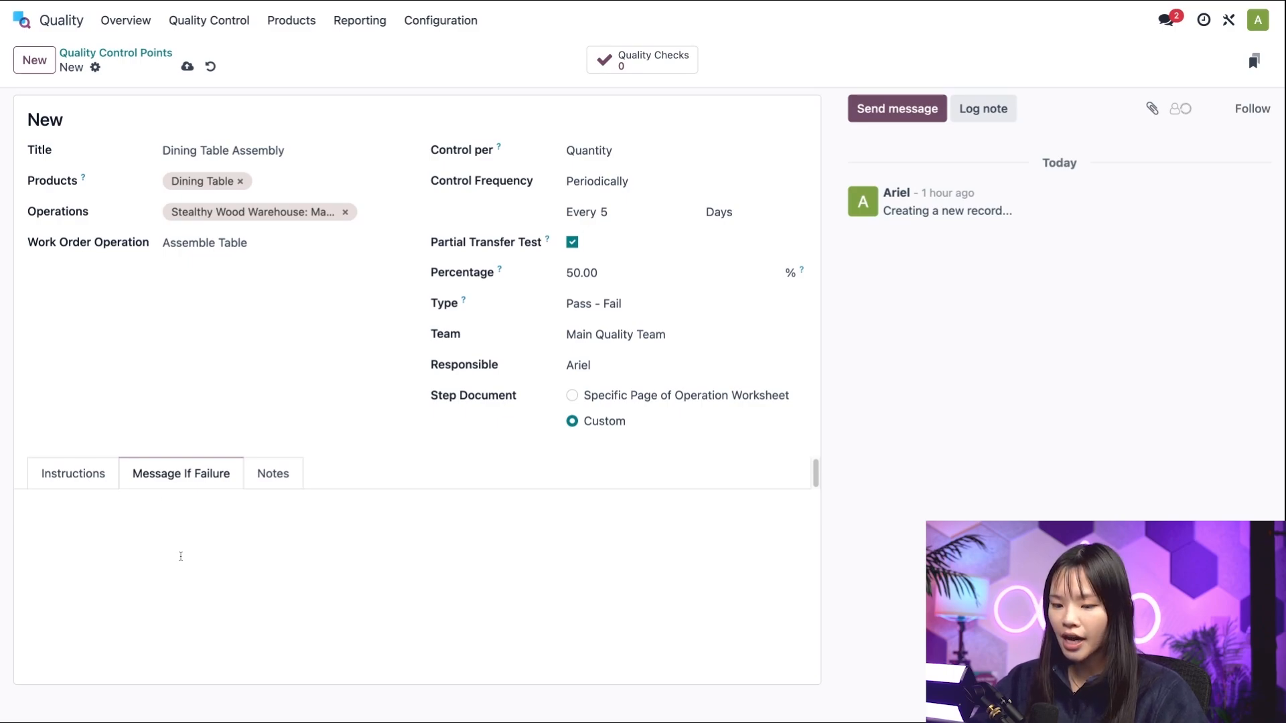
{"action": "type", "text": "Create a Quality"}
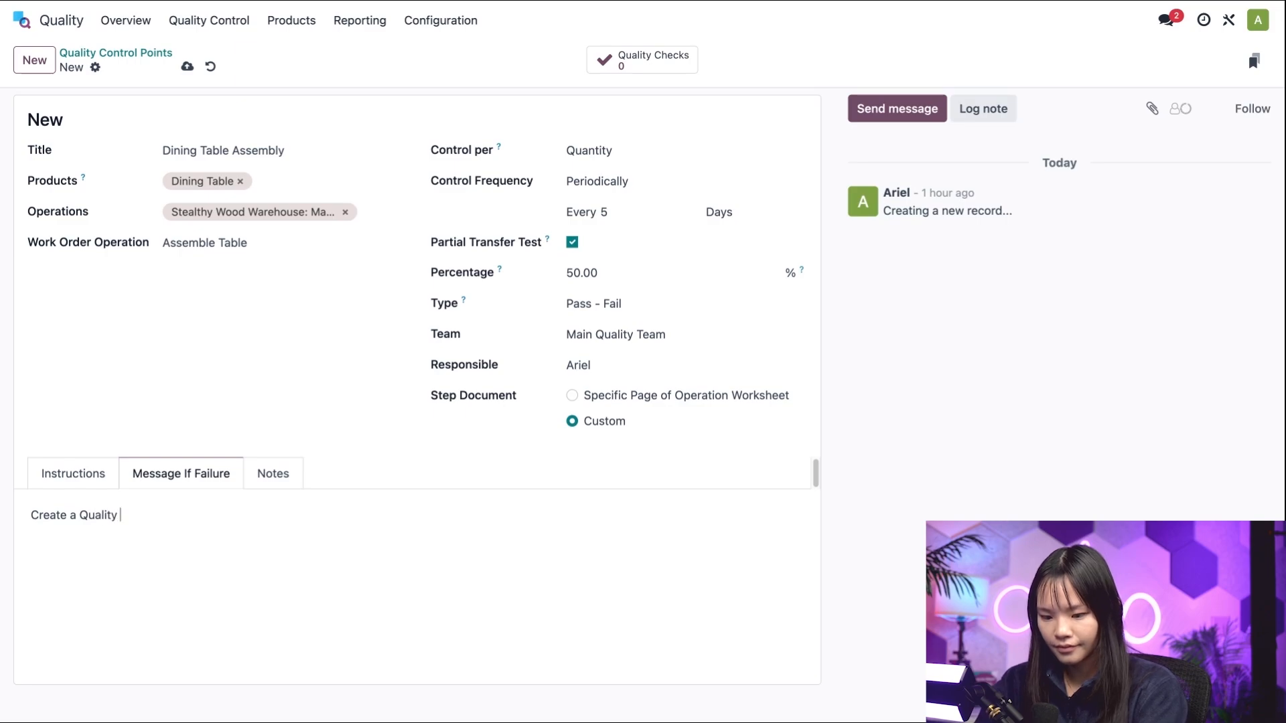
{"action": "type", "text": "Alert."}
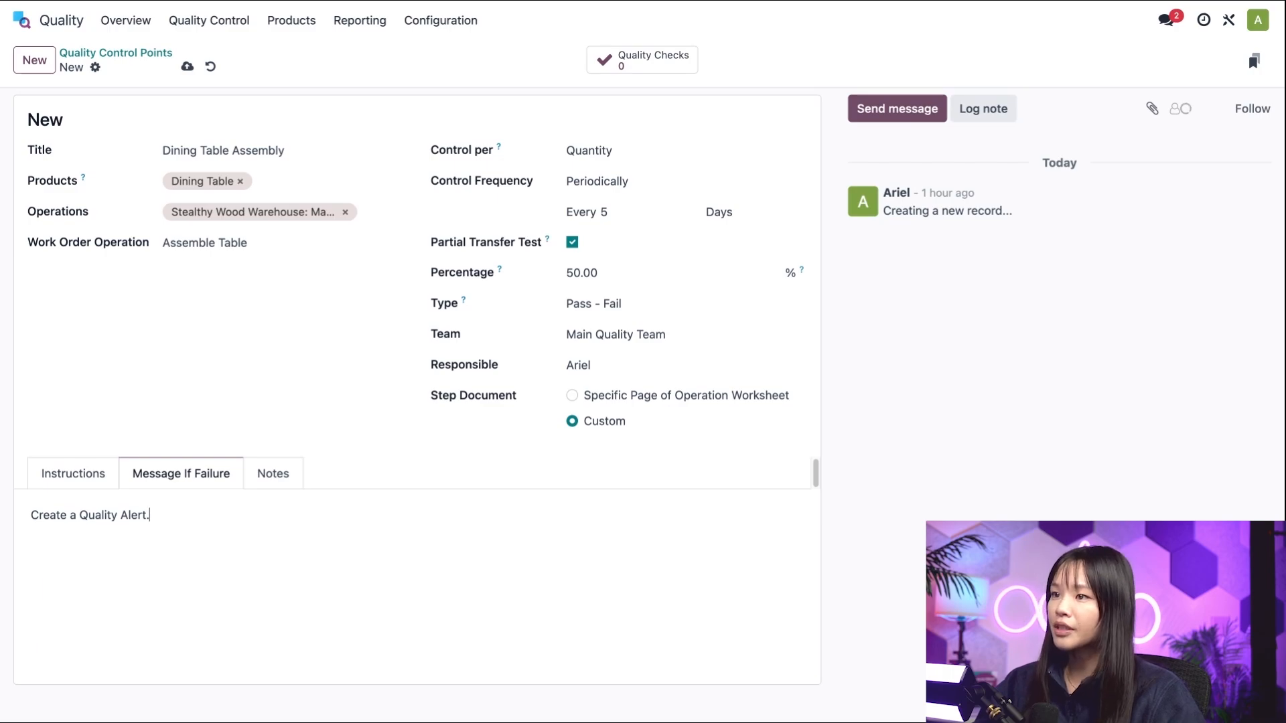
{"action": "left_click", "coordinate": [681, 304]}
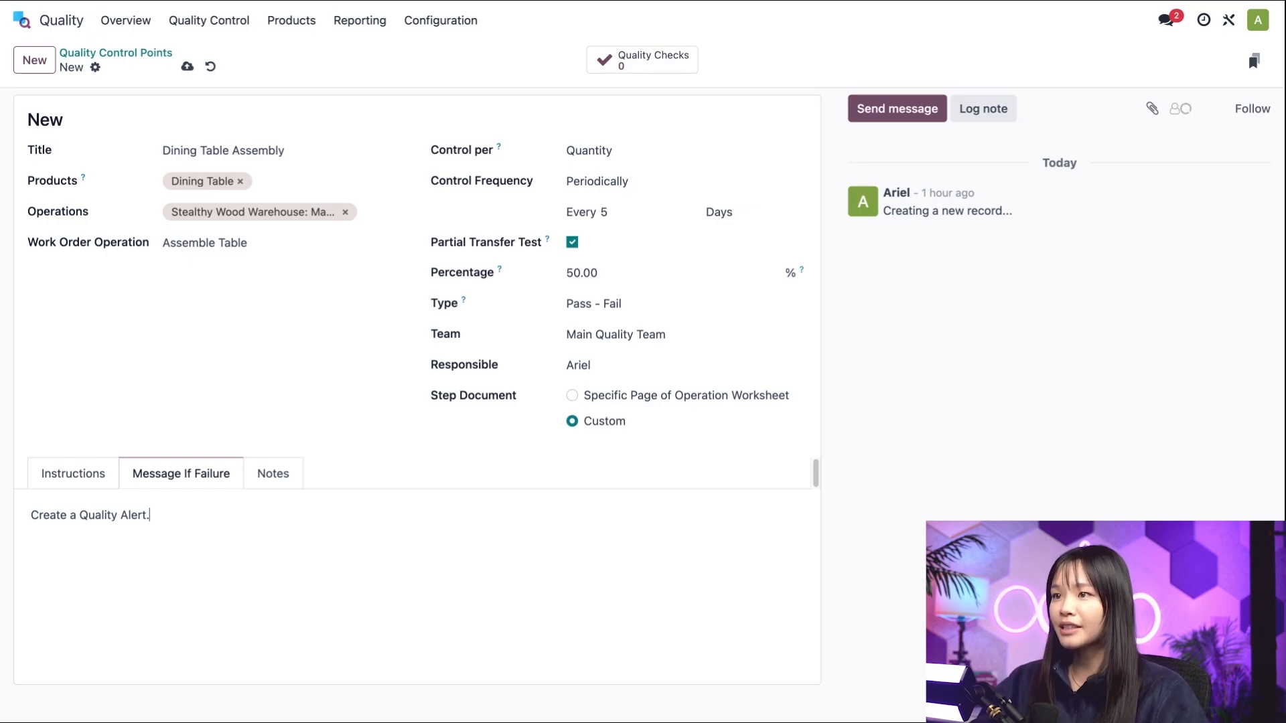
{"action": "left_click", "coordinate": [272, 472]}
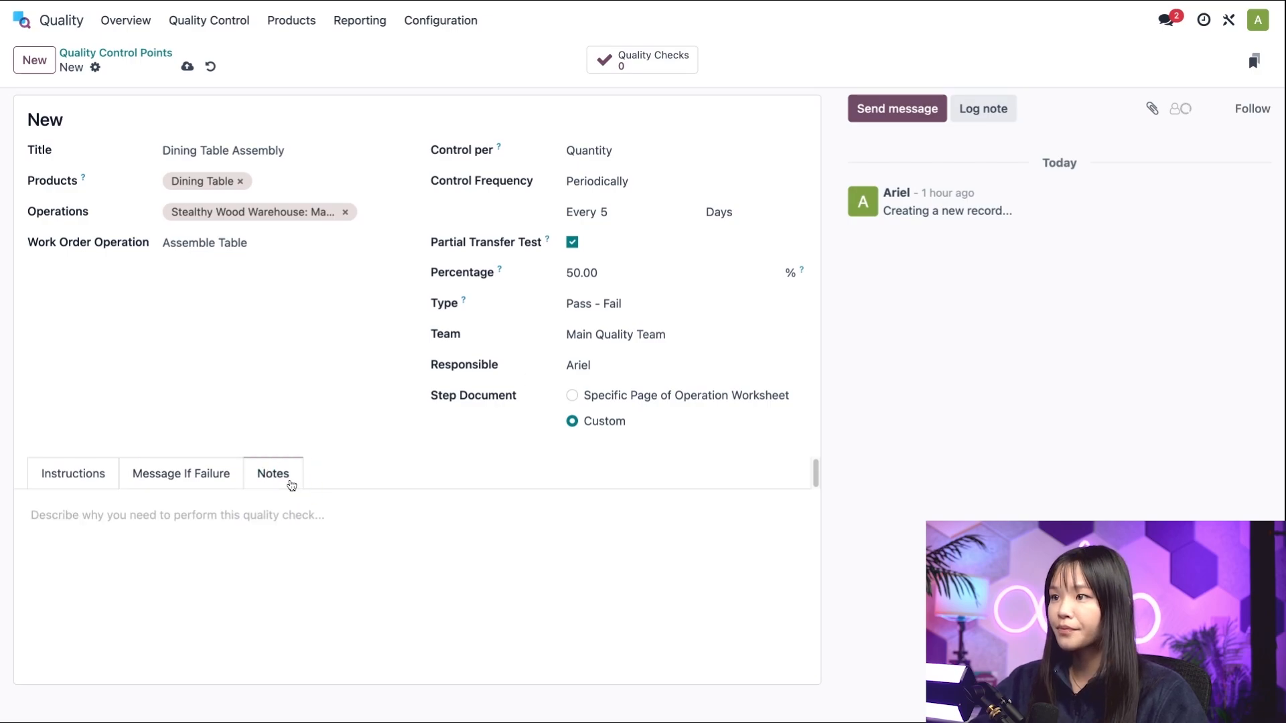